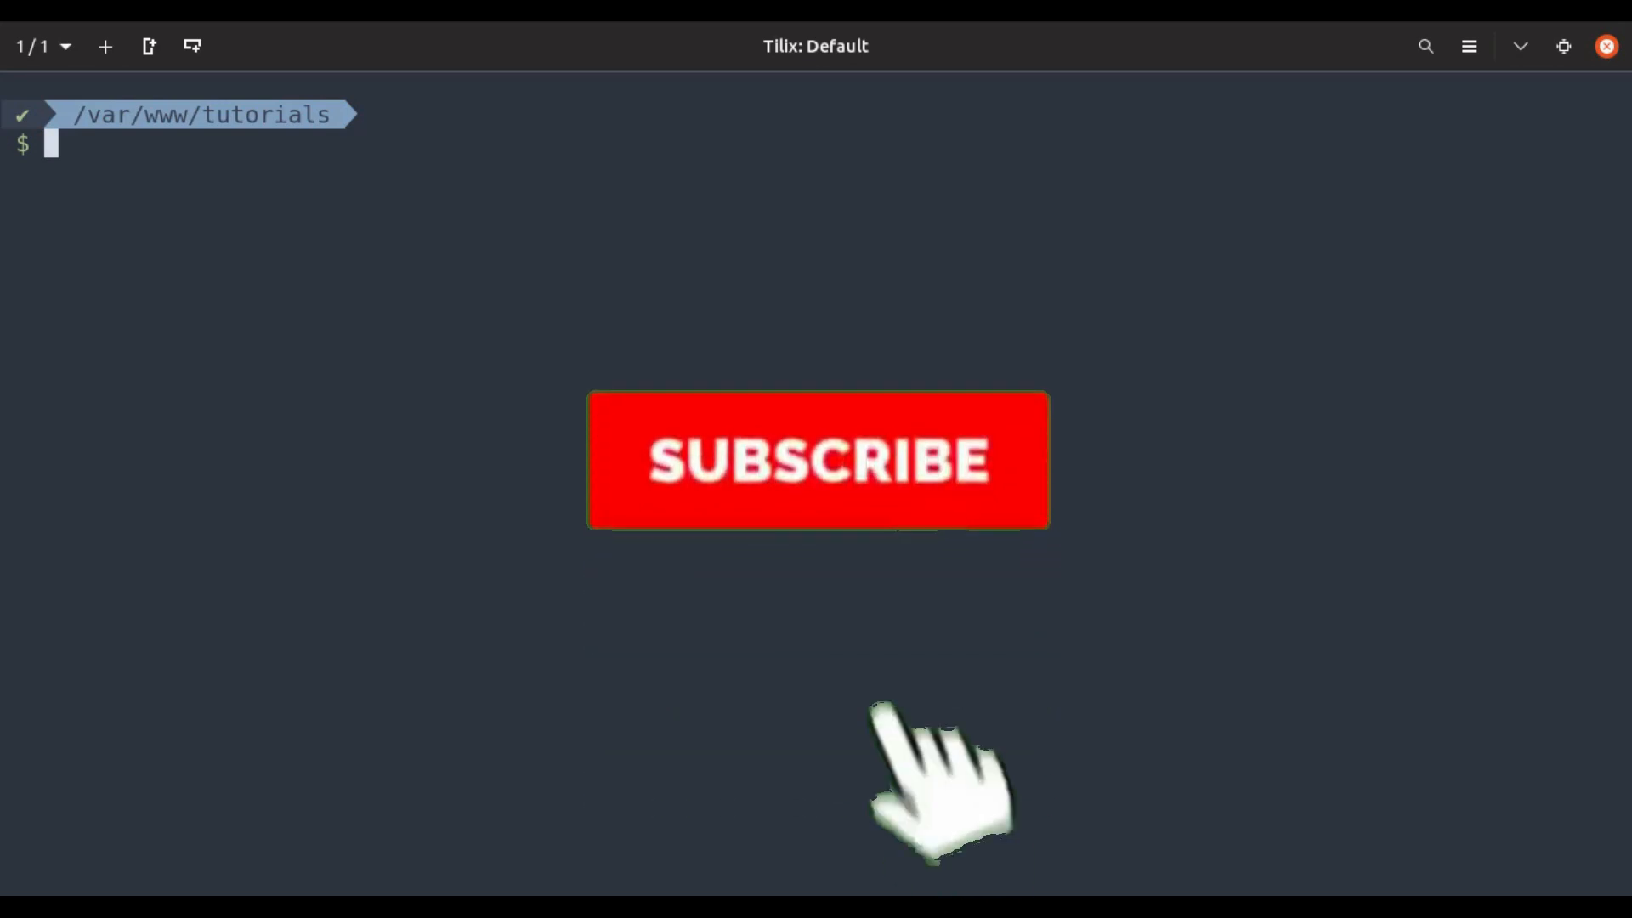
# Create the laravel58 project from laravel/laravel dev, enter it and launch code.
pyautogui.click(817, 461)
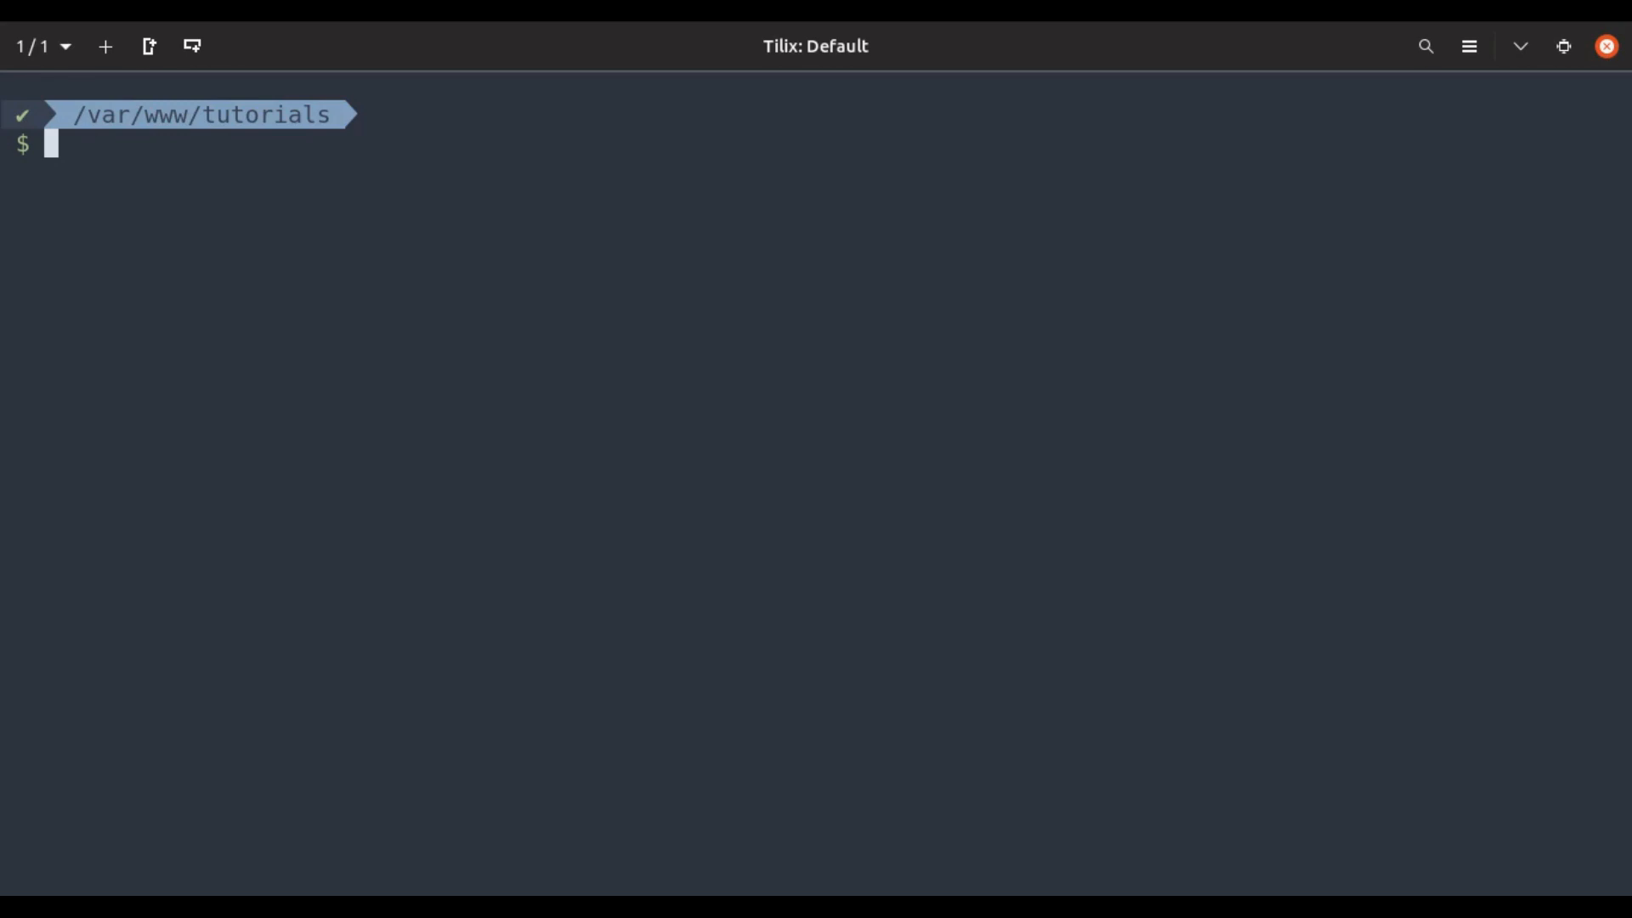
pyautogui.write('composer cr')
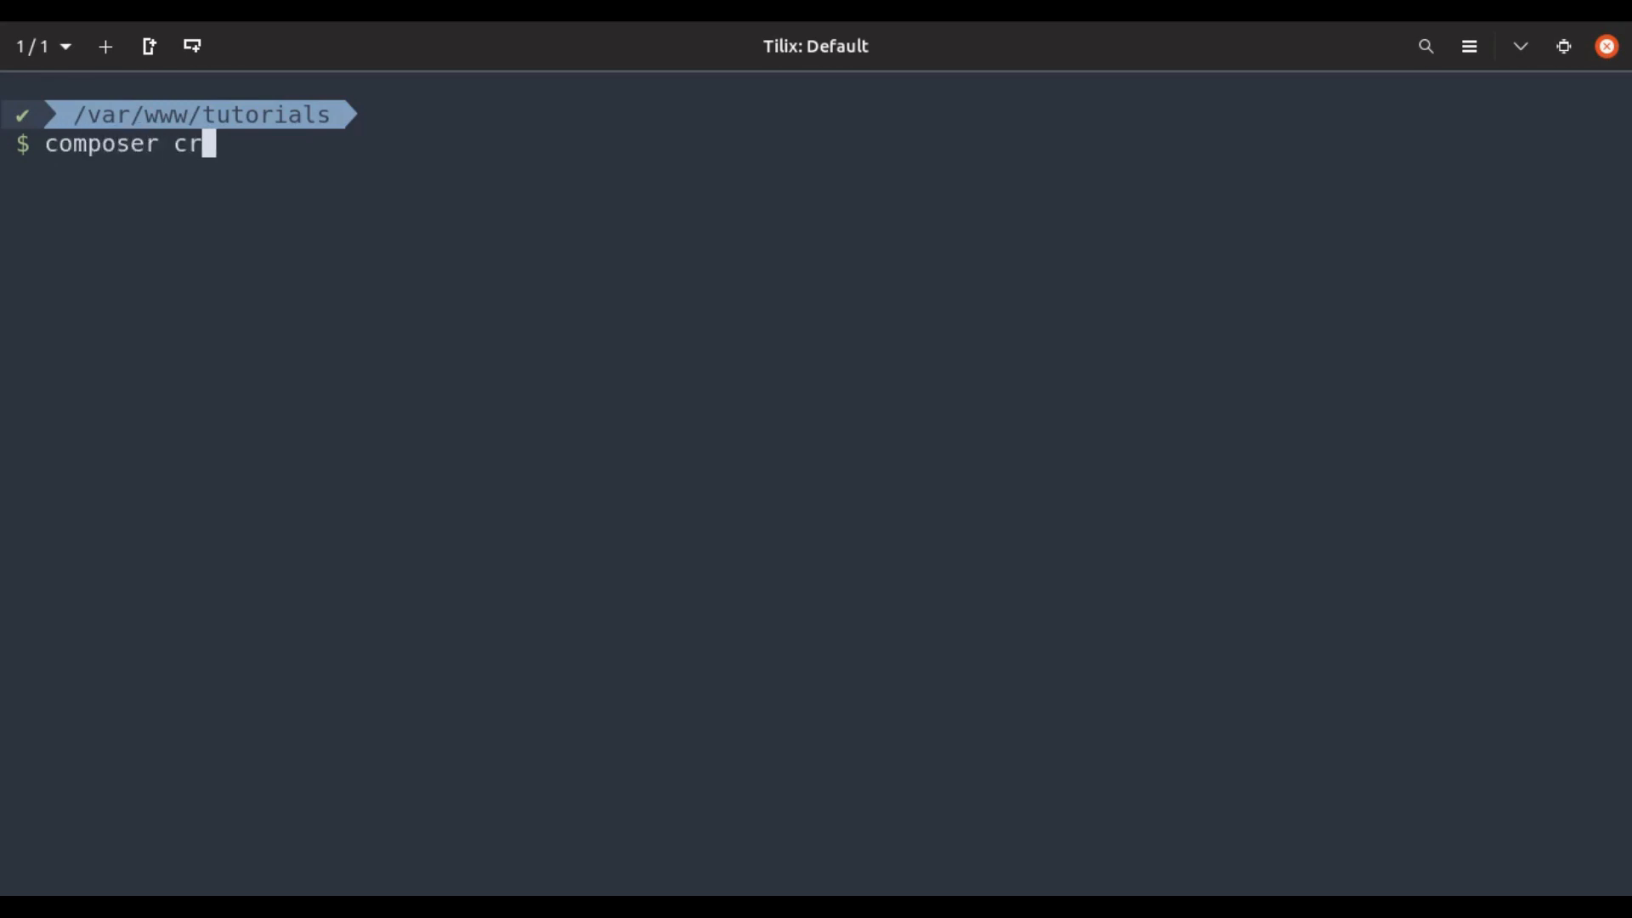
pyautogui.write('eate-p')
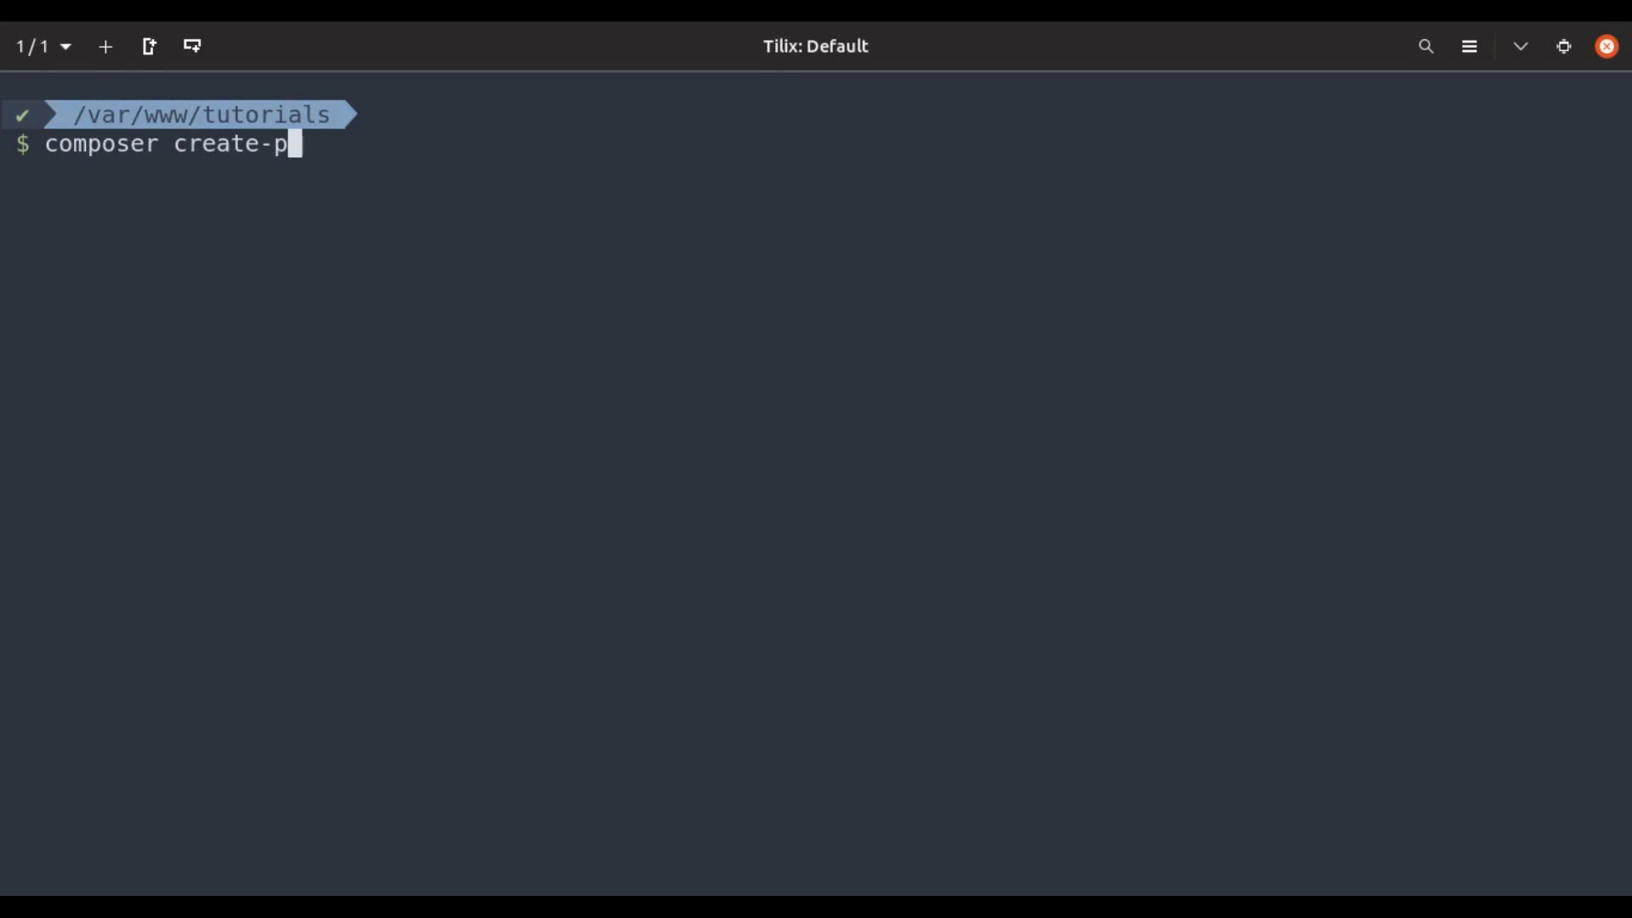
pyautogui.write('roject lara')
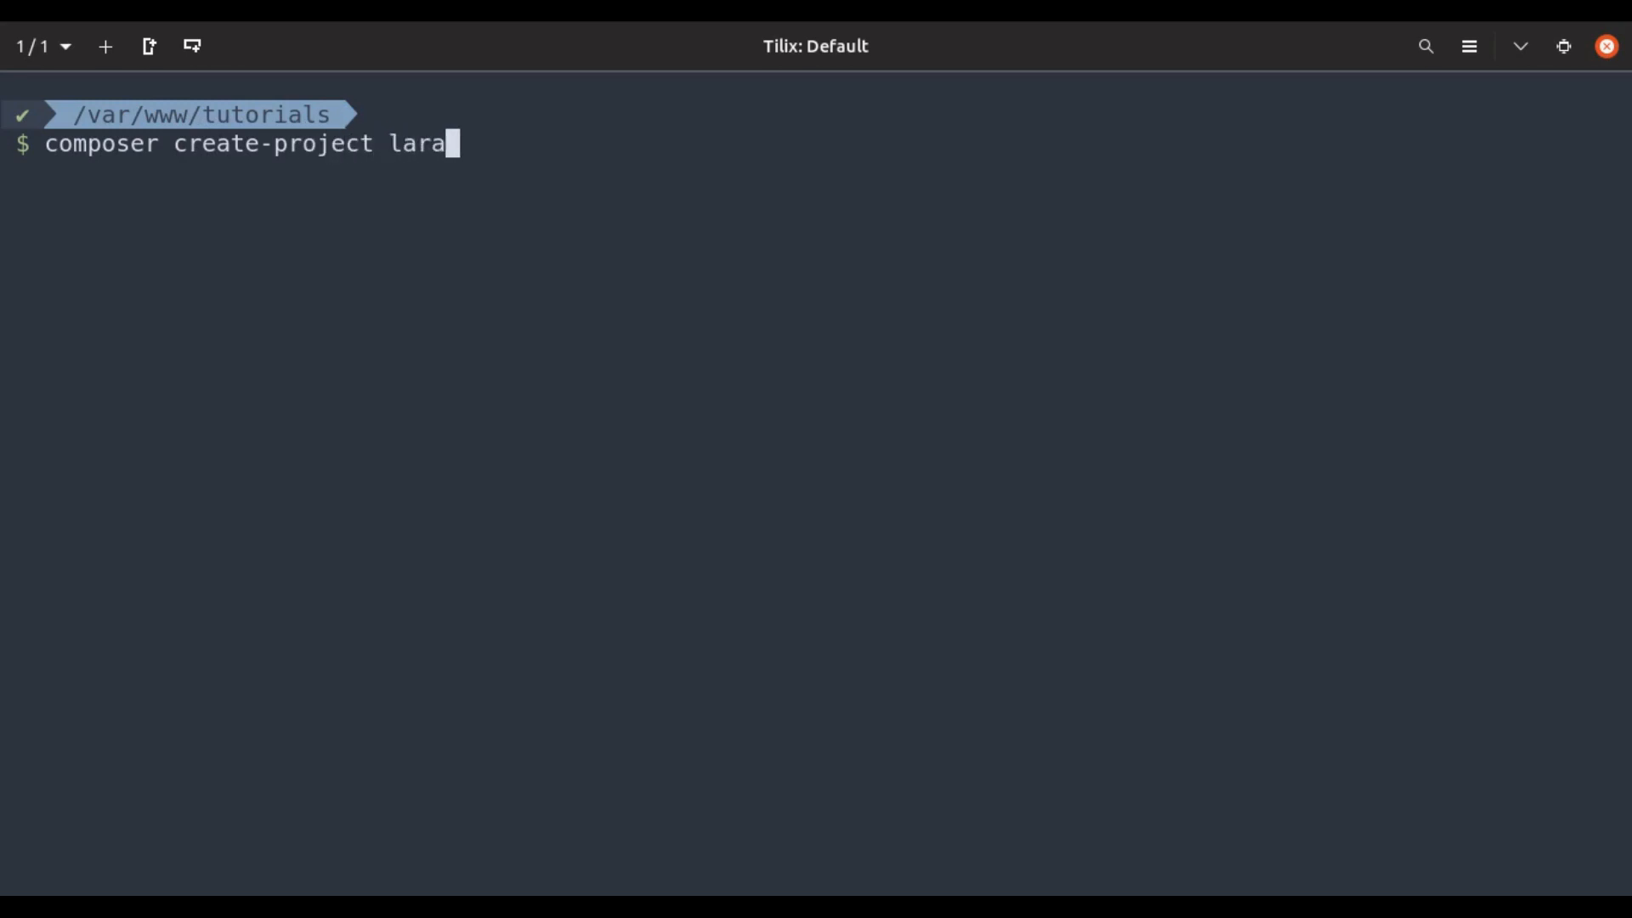
pyautogui.write('vel/laravel laravel')
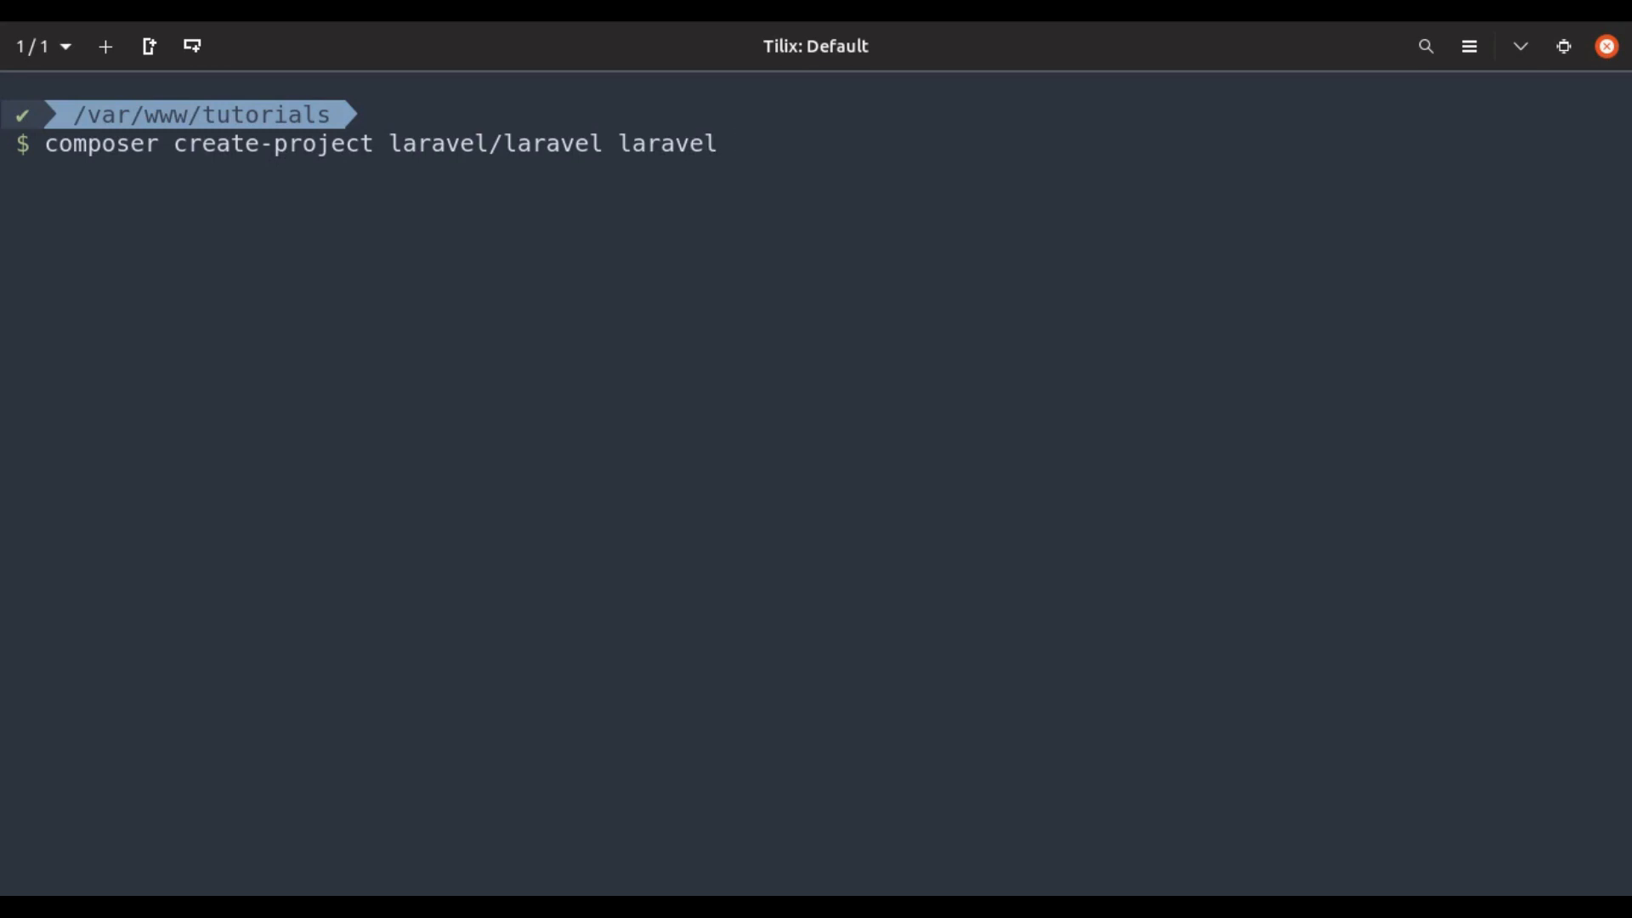
pyautogui.write('58')
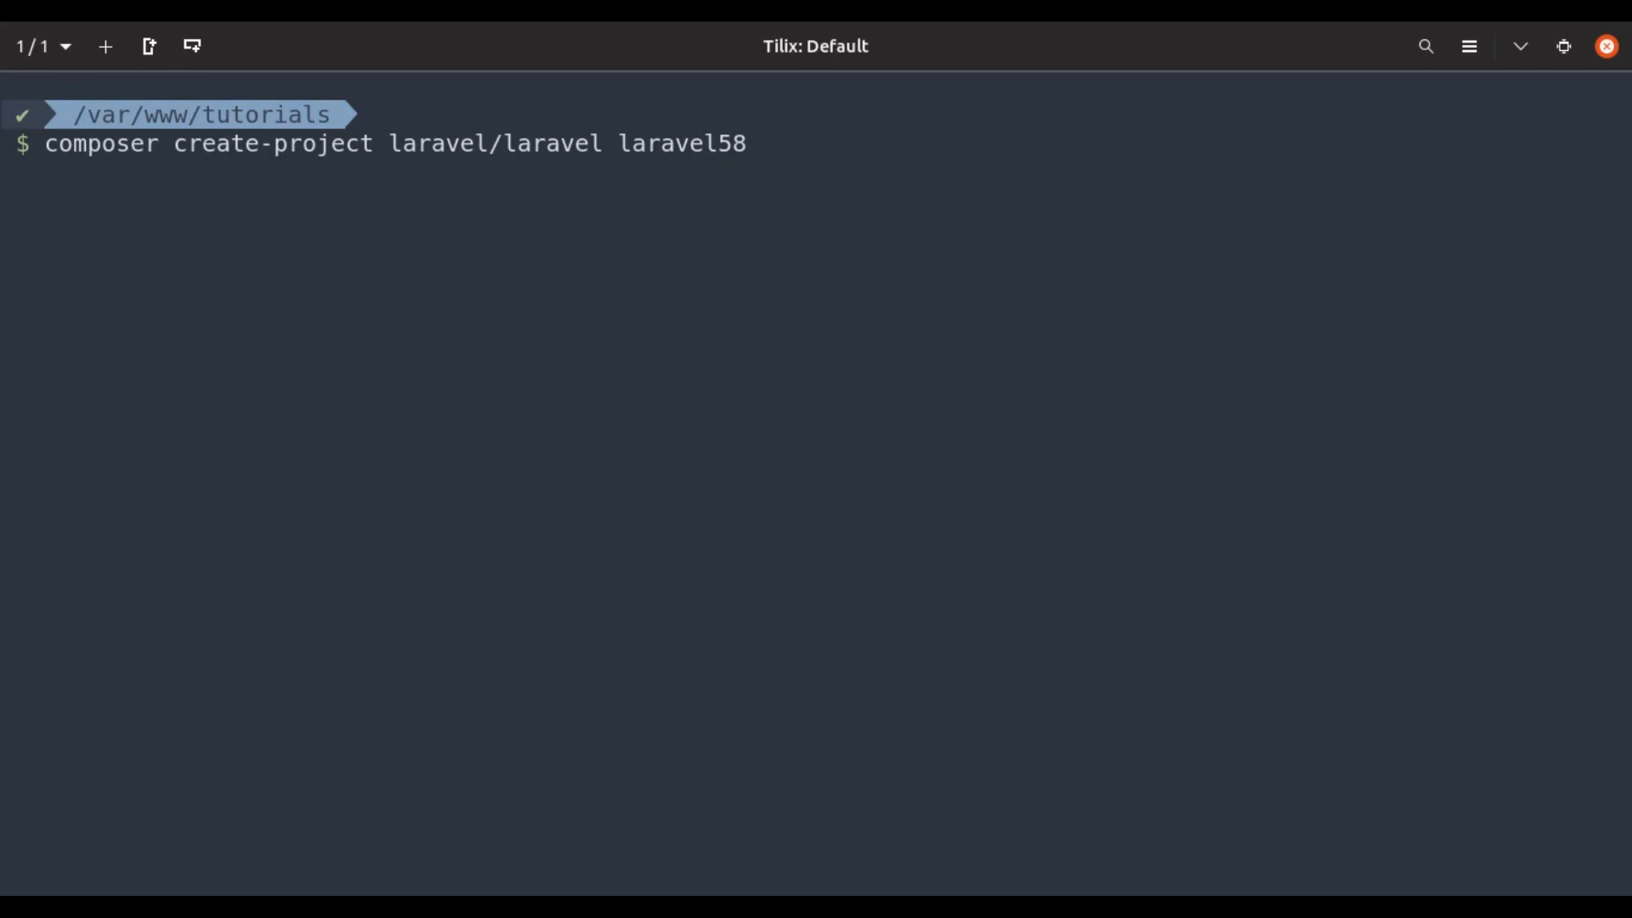
pyautogui.write('dev')
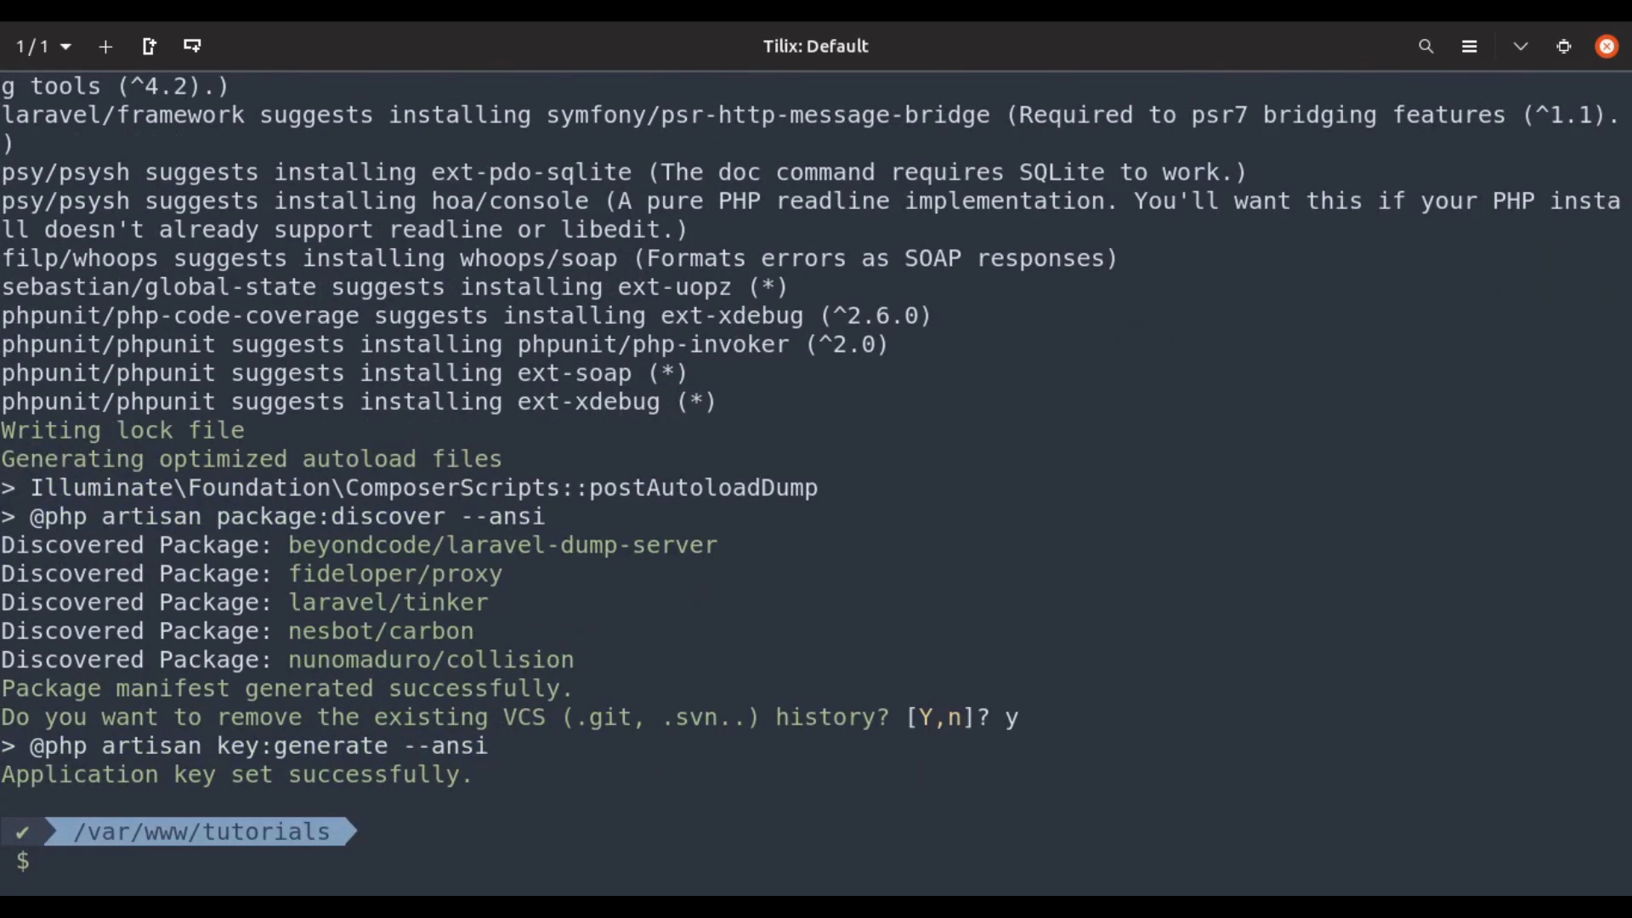
pyautogui.write('cd laravel5')
pyautogui.write('php artisan --version')
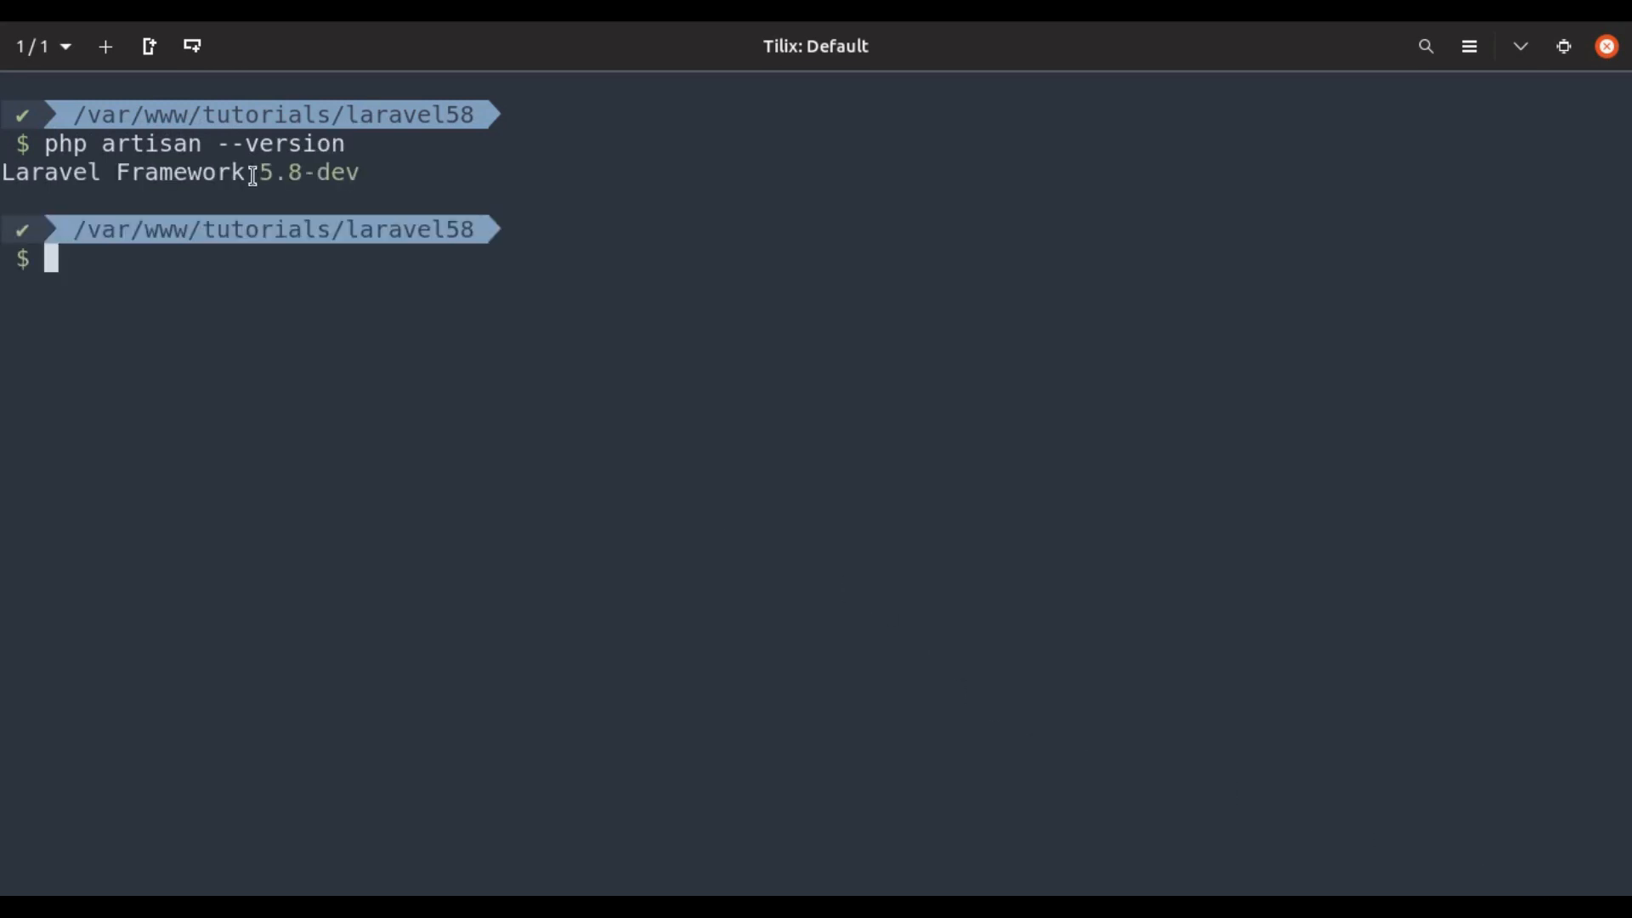
pyautogui.moveTo(696, 415)
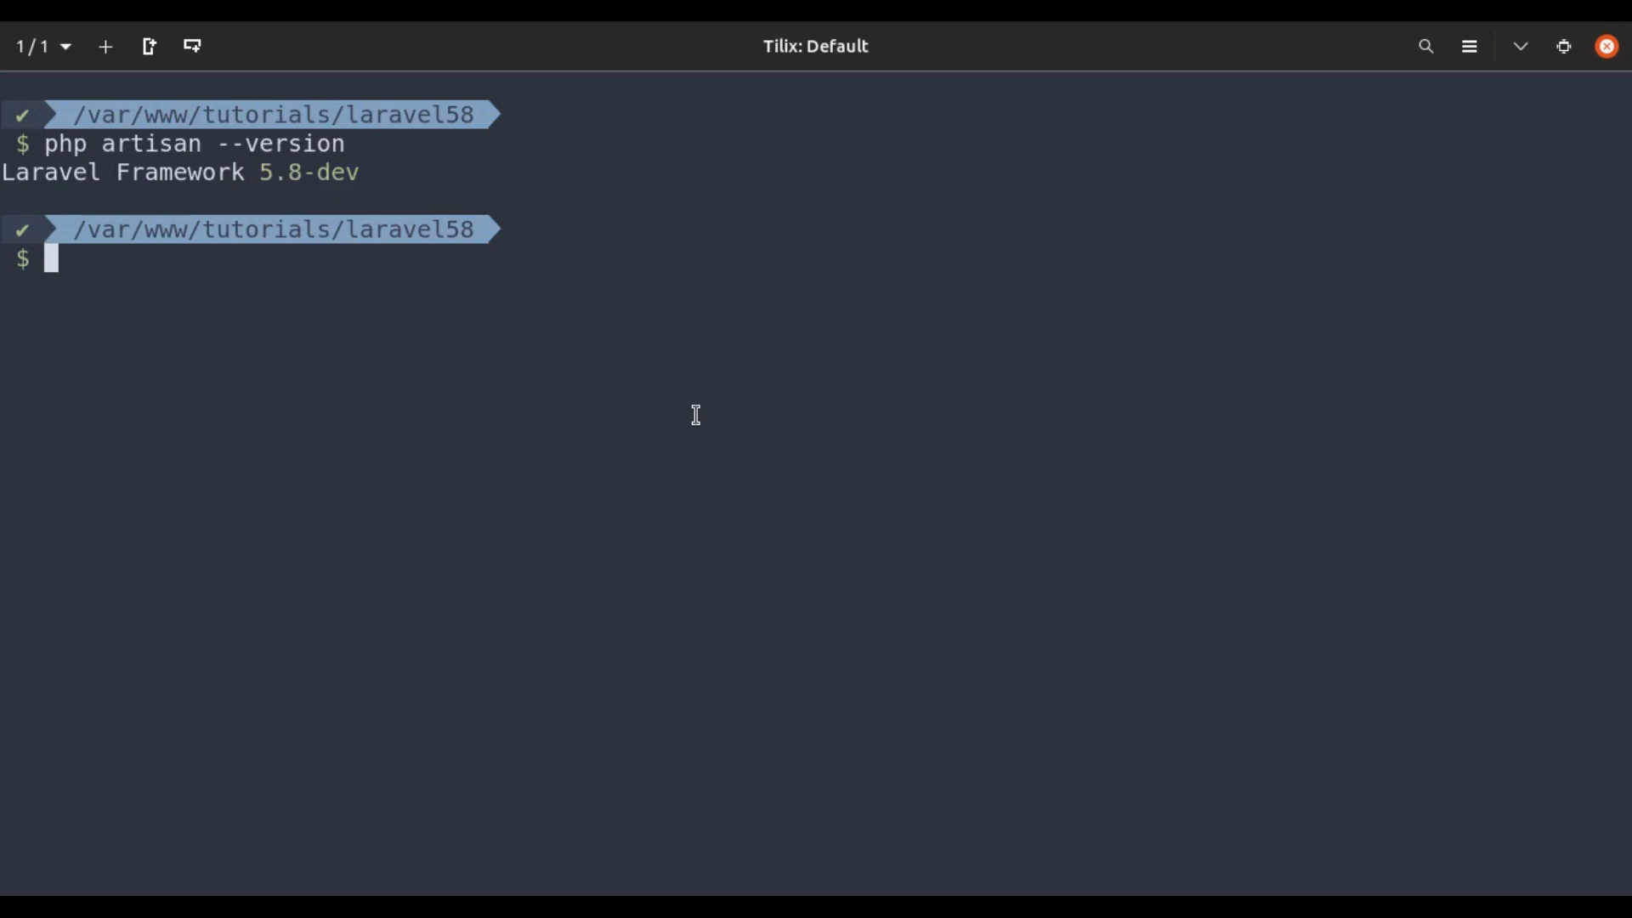
pyautogui.write('code')
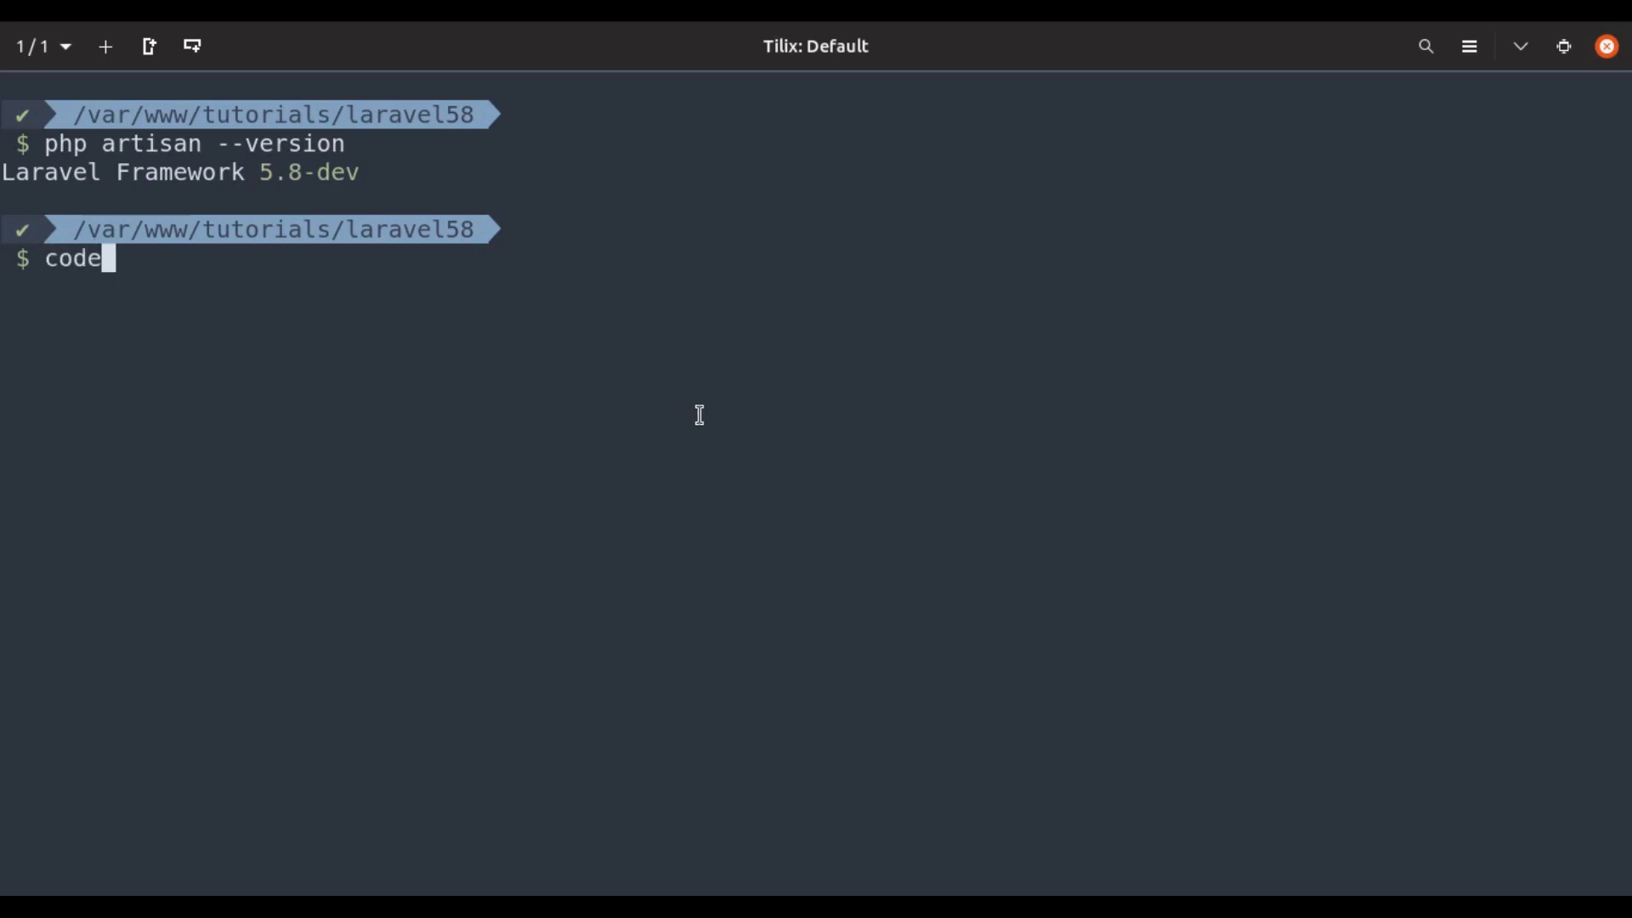
# Open laravel58 in the editor; in web.php set $today = Carbon::today and dump it.
pyautogui.press('Return')
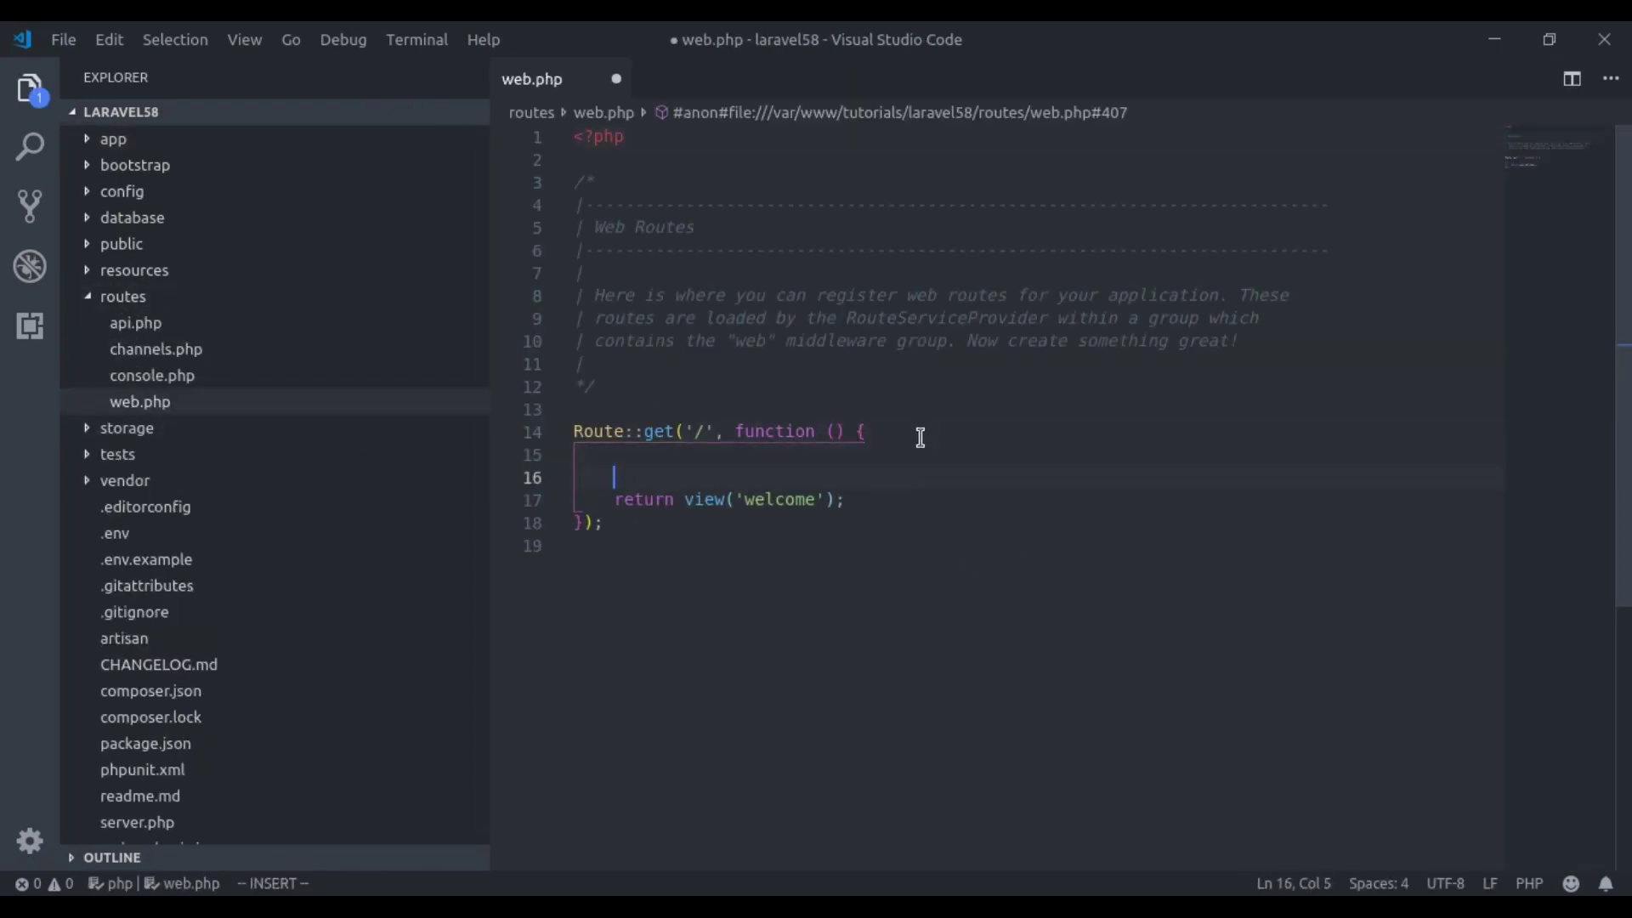
pyautogui.write('$')
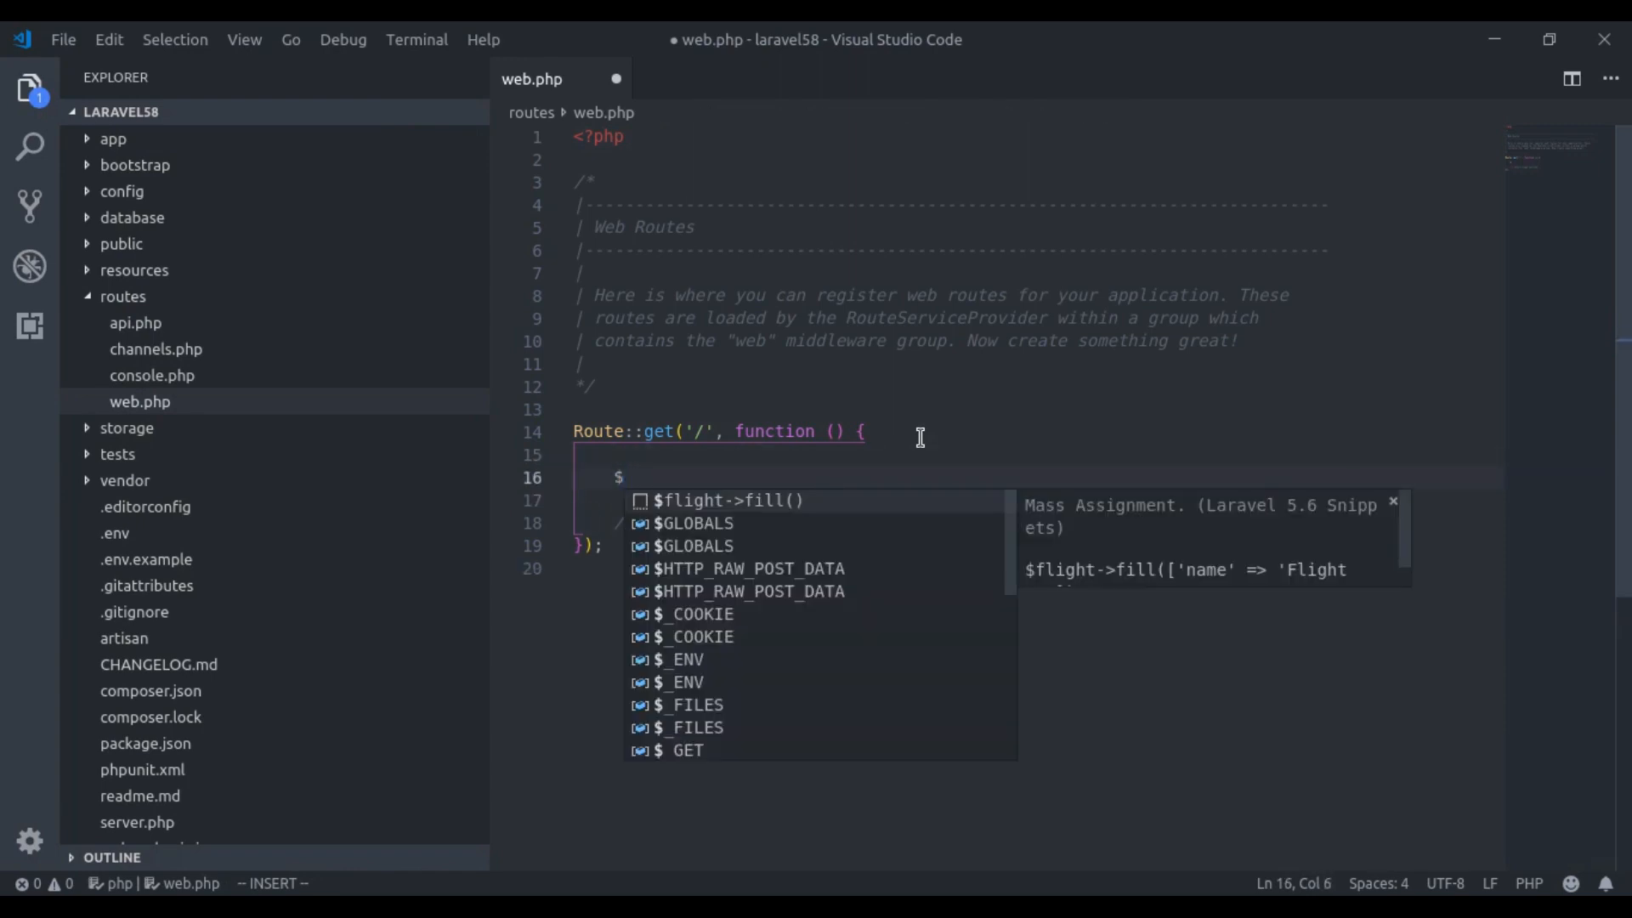
pyautogui.write('today = Carbon')
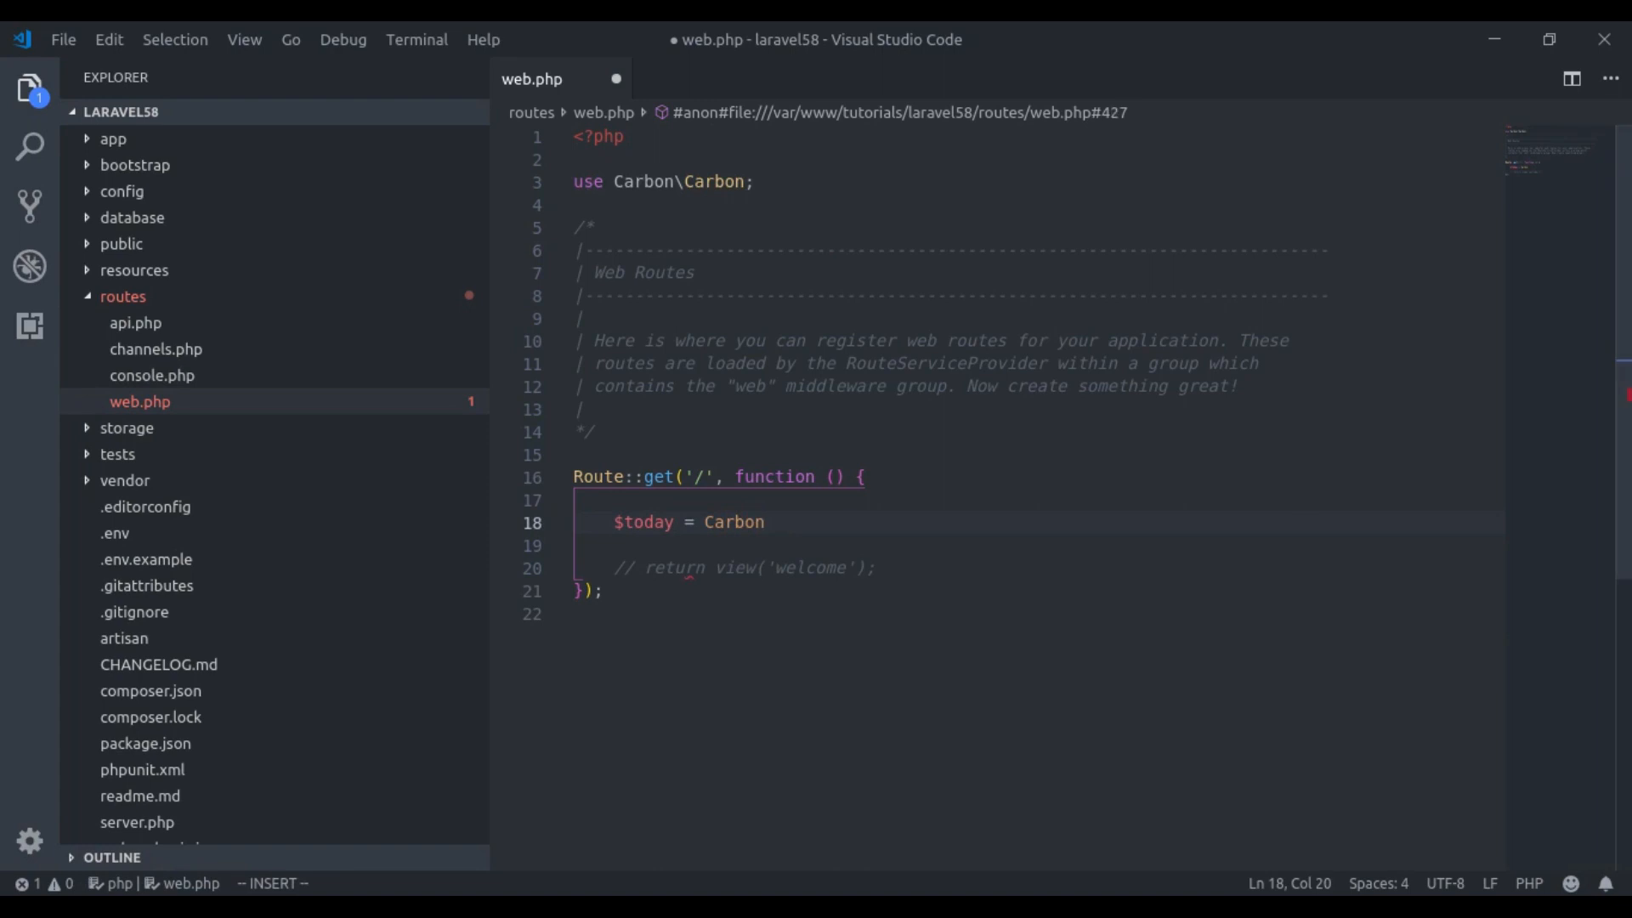
pyautogui.write('::today();')
pyautogui.write('dump(')
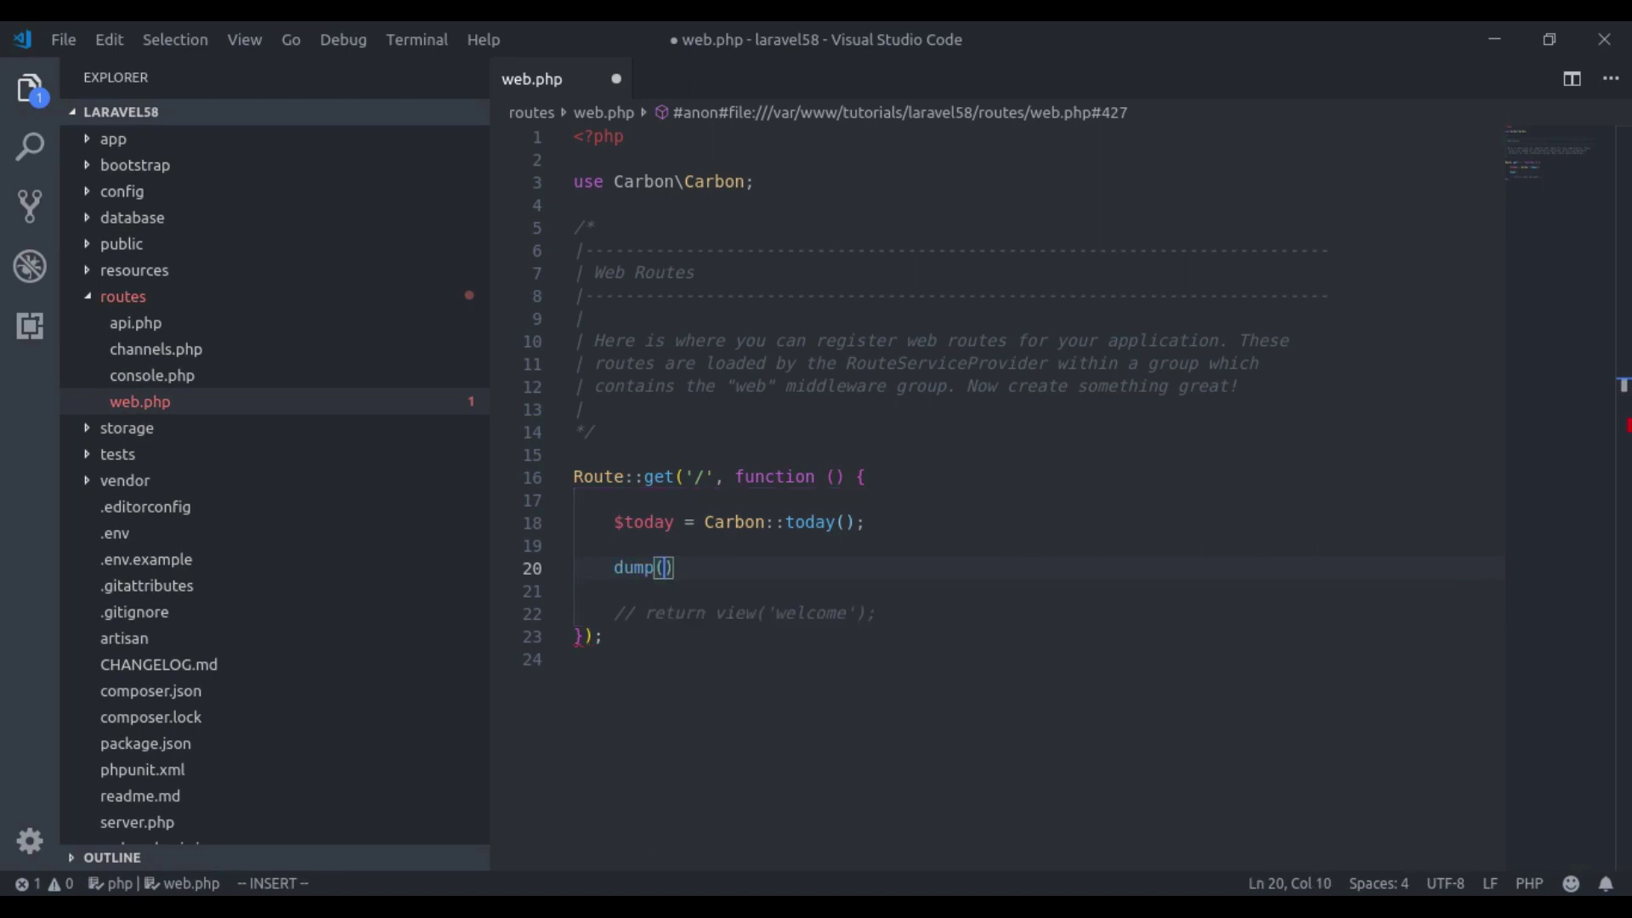
pyautogui.write('$today')
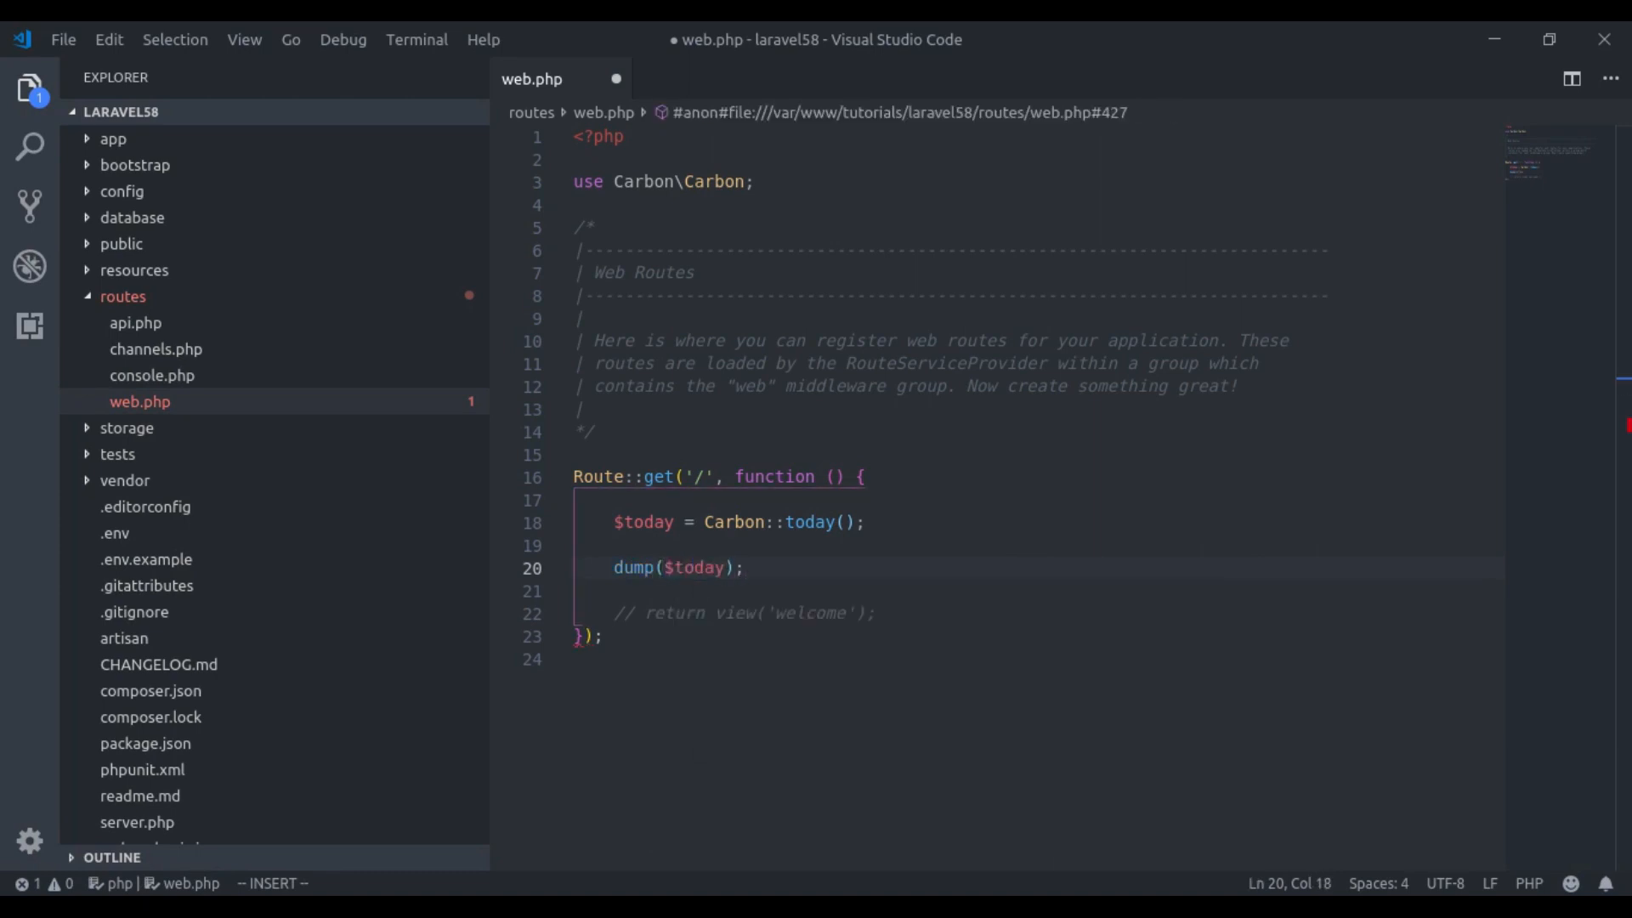
pyautogui.press('Enter')
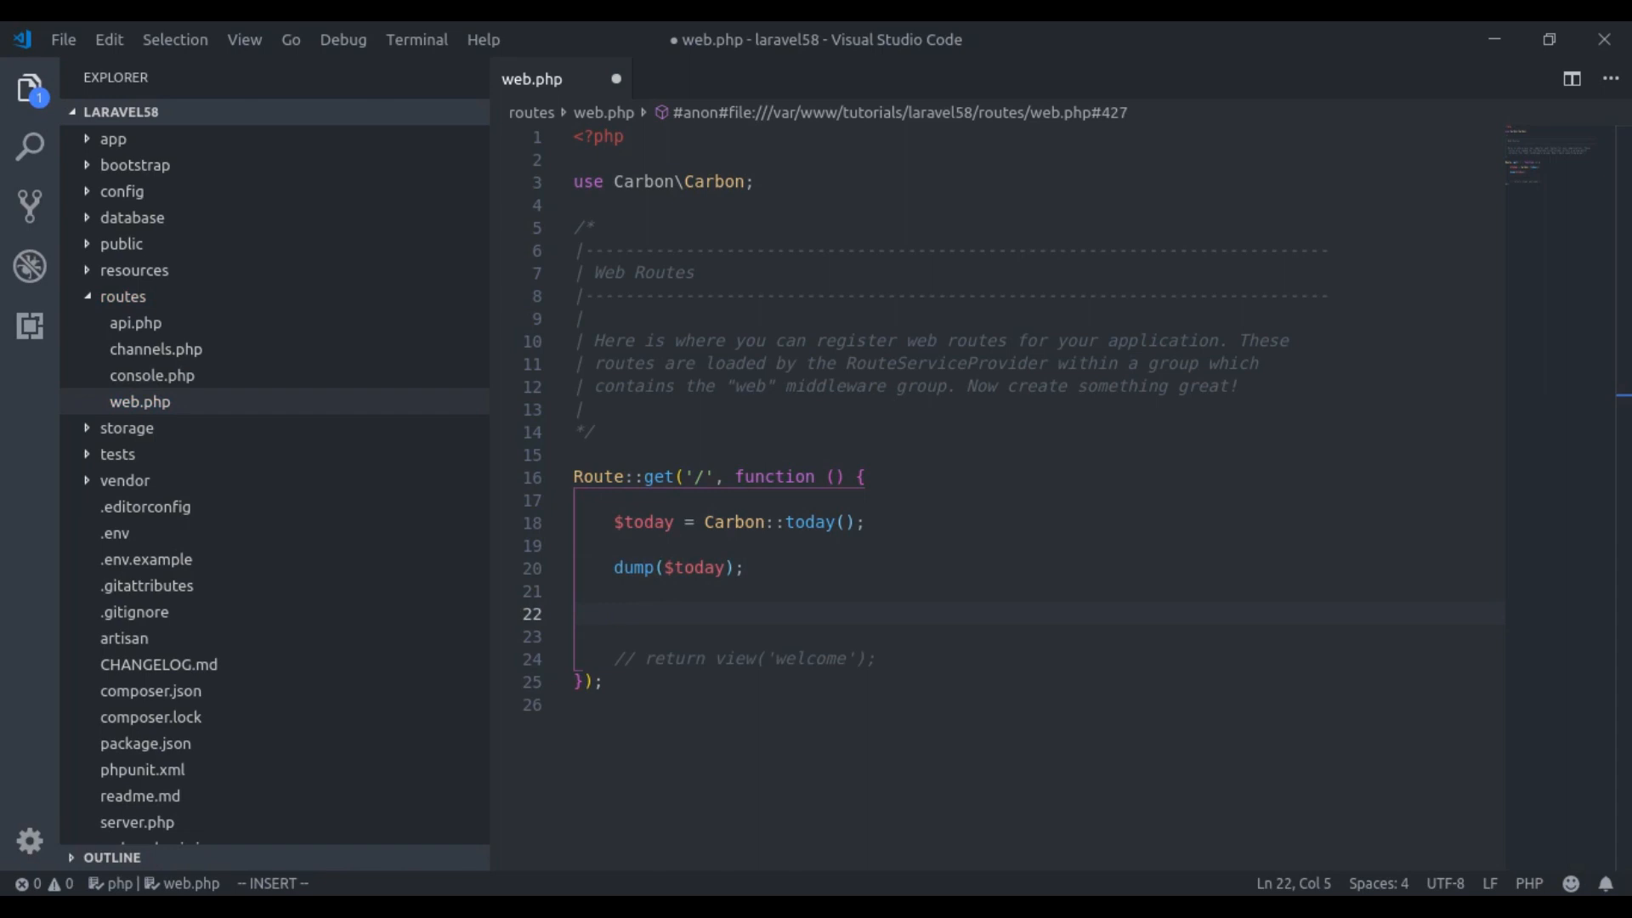
# Add $fiveDaysLater = $today->addDays(5), dump it, then dump $today again.
pyautogui.write('$fiveDa')
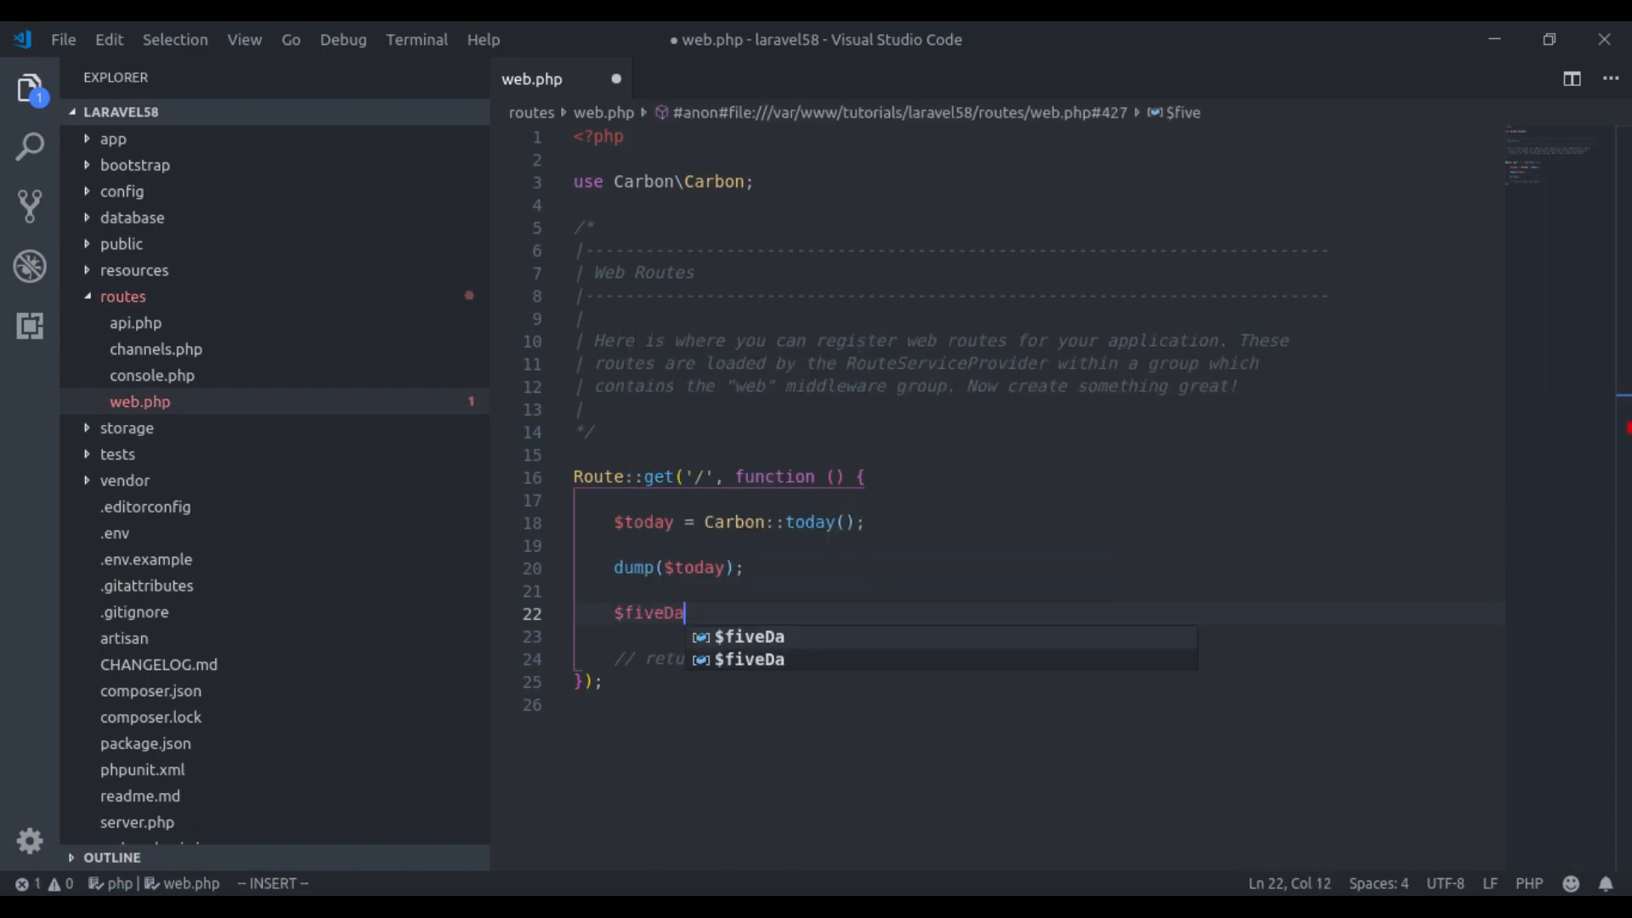
pyautogui.write('ysLater = $')
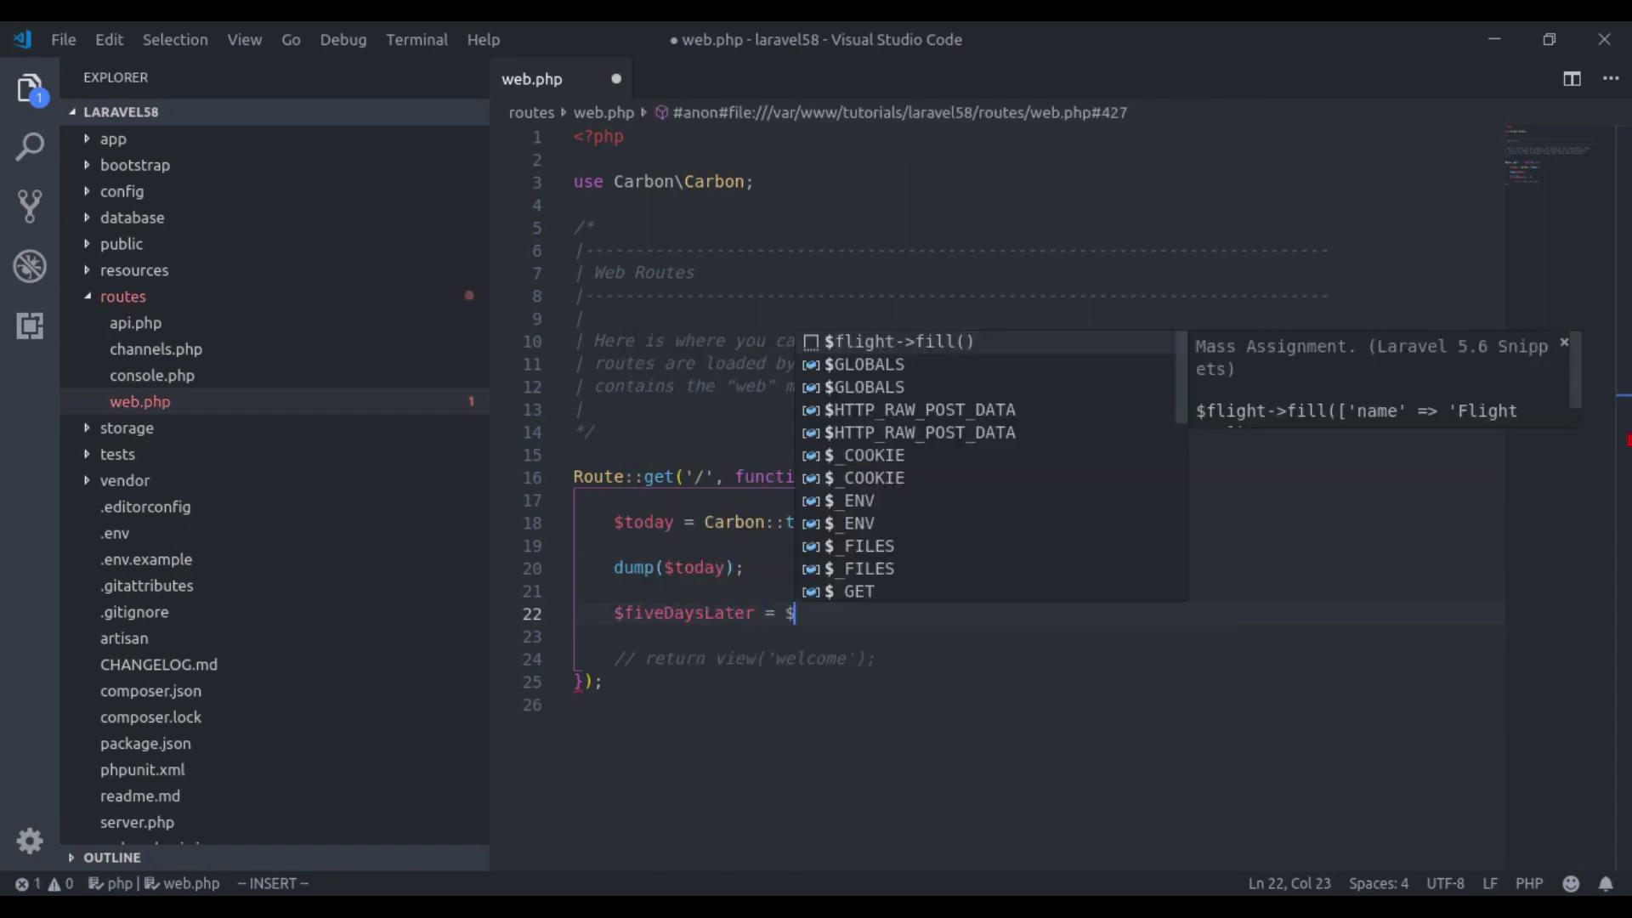
pyautogui.write('today-')
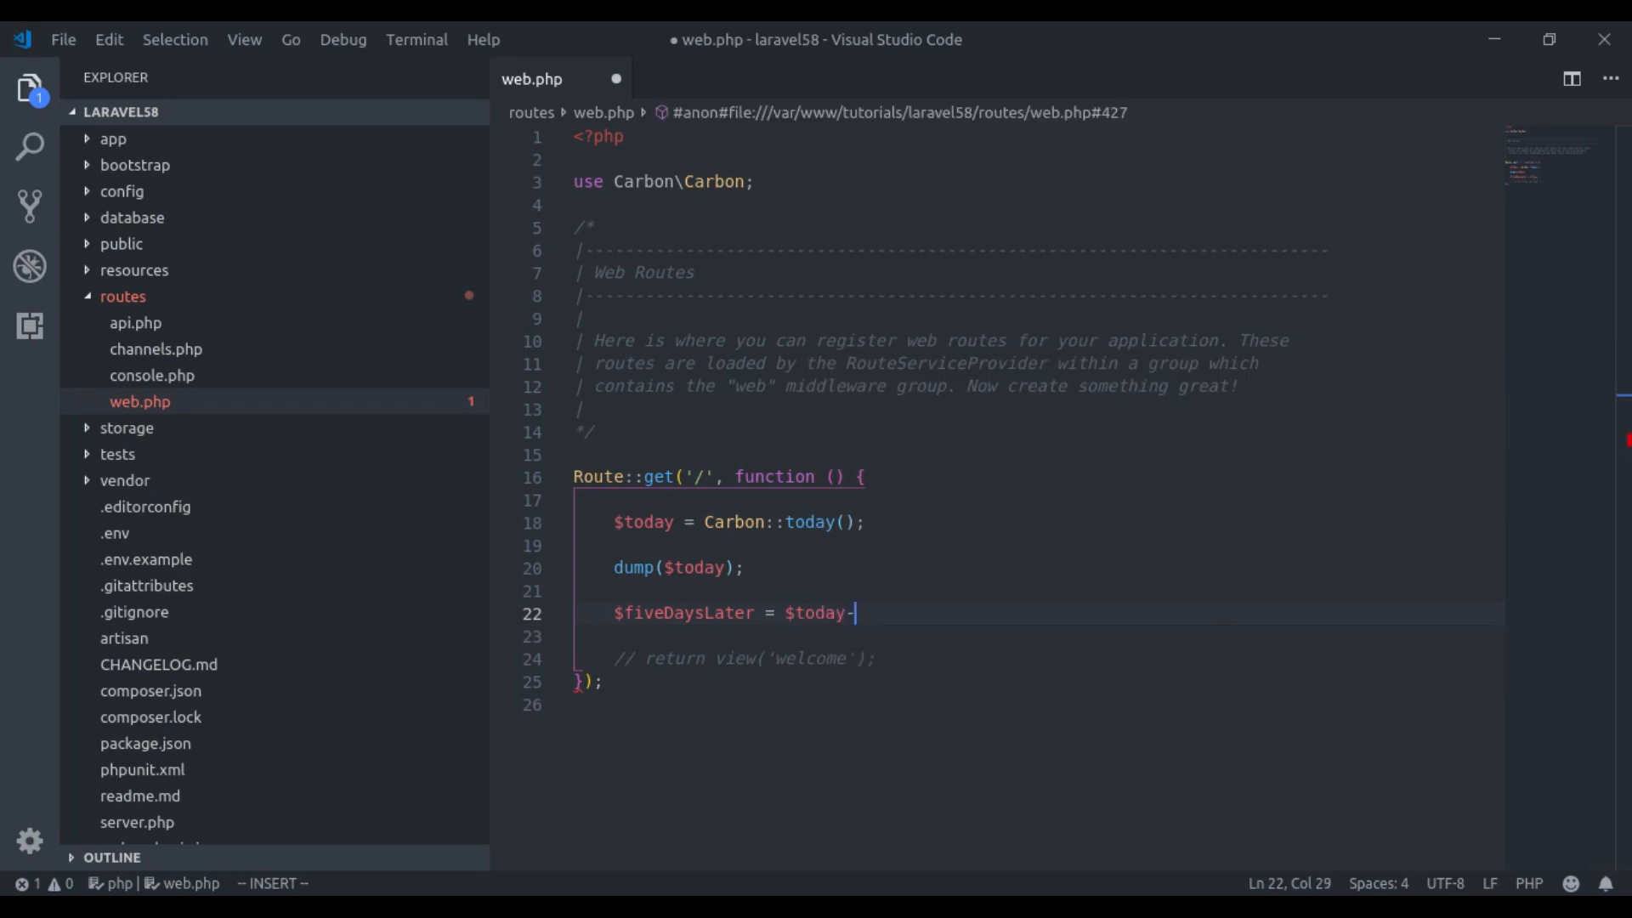
pyautogui.write('>add')
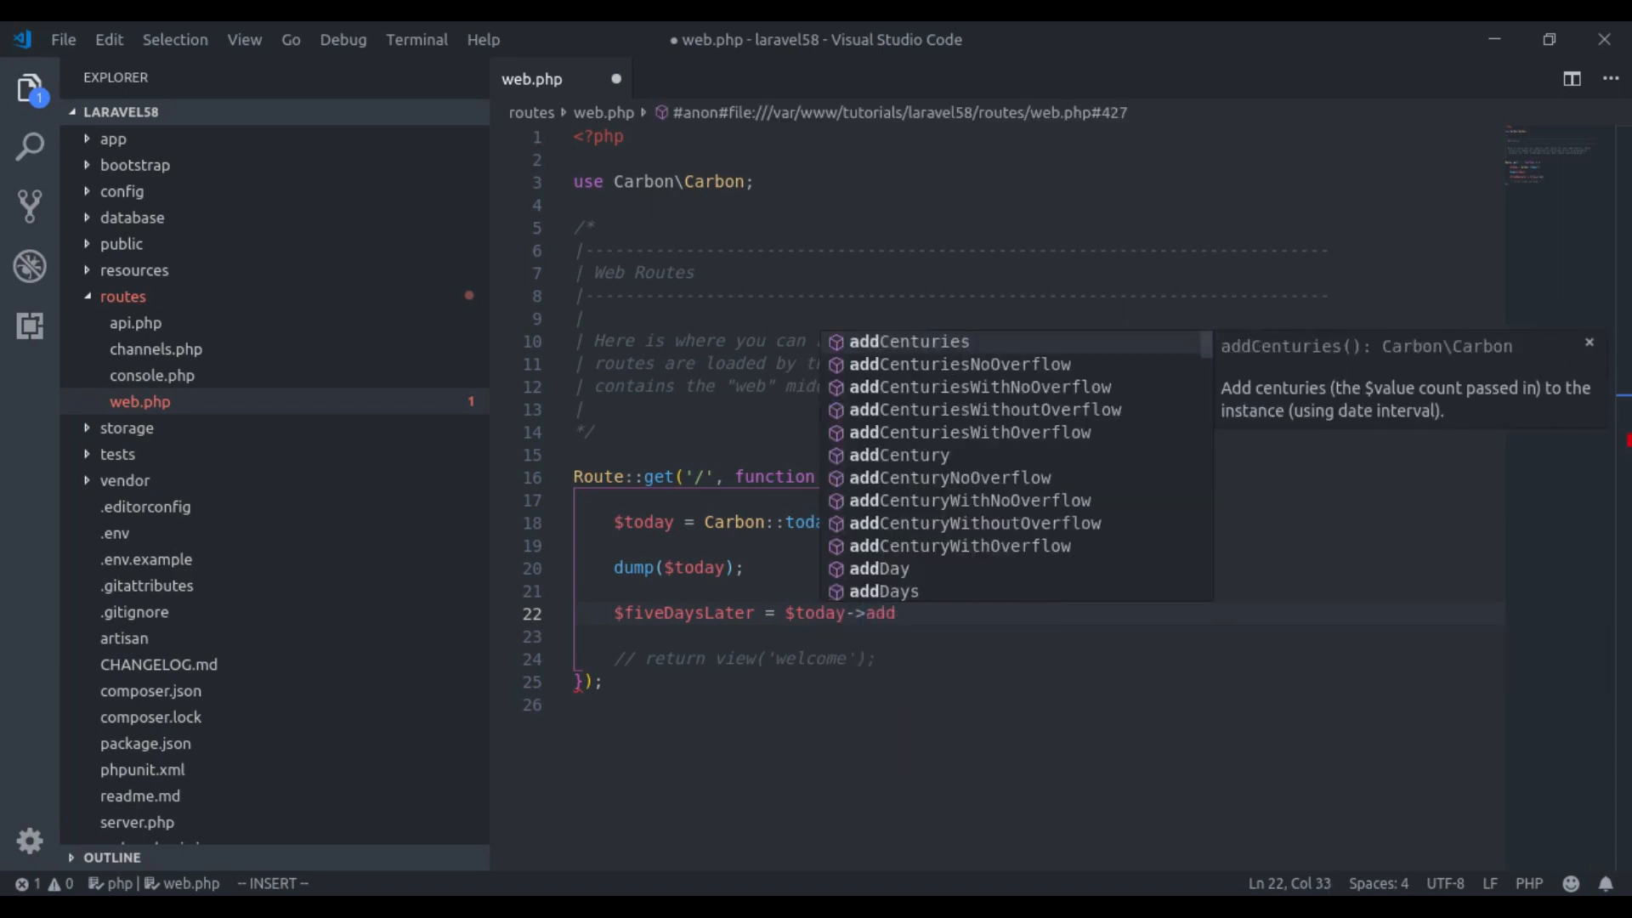
pyautogui.click(883, 591)
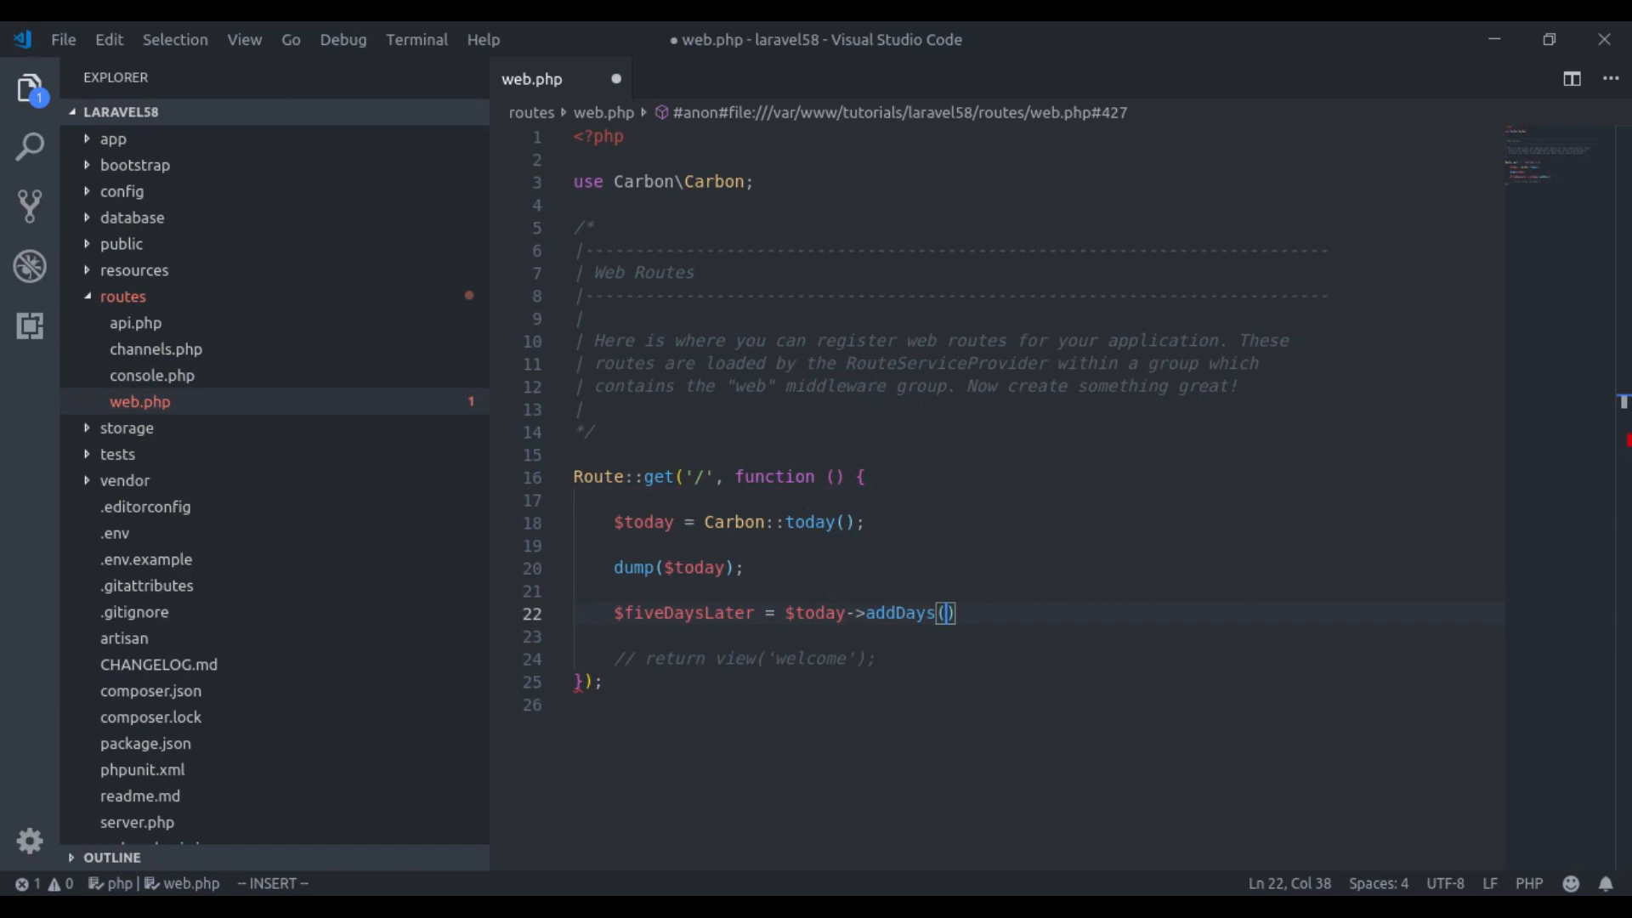
pyautogui.write('5')
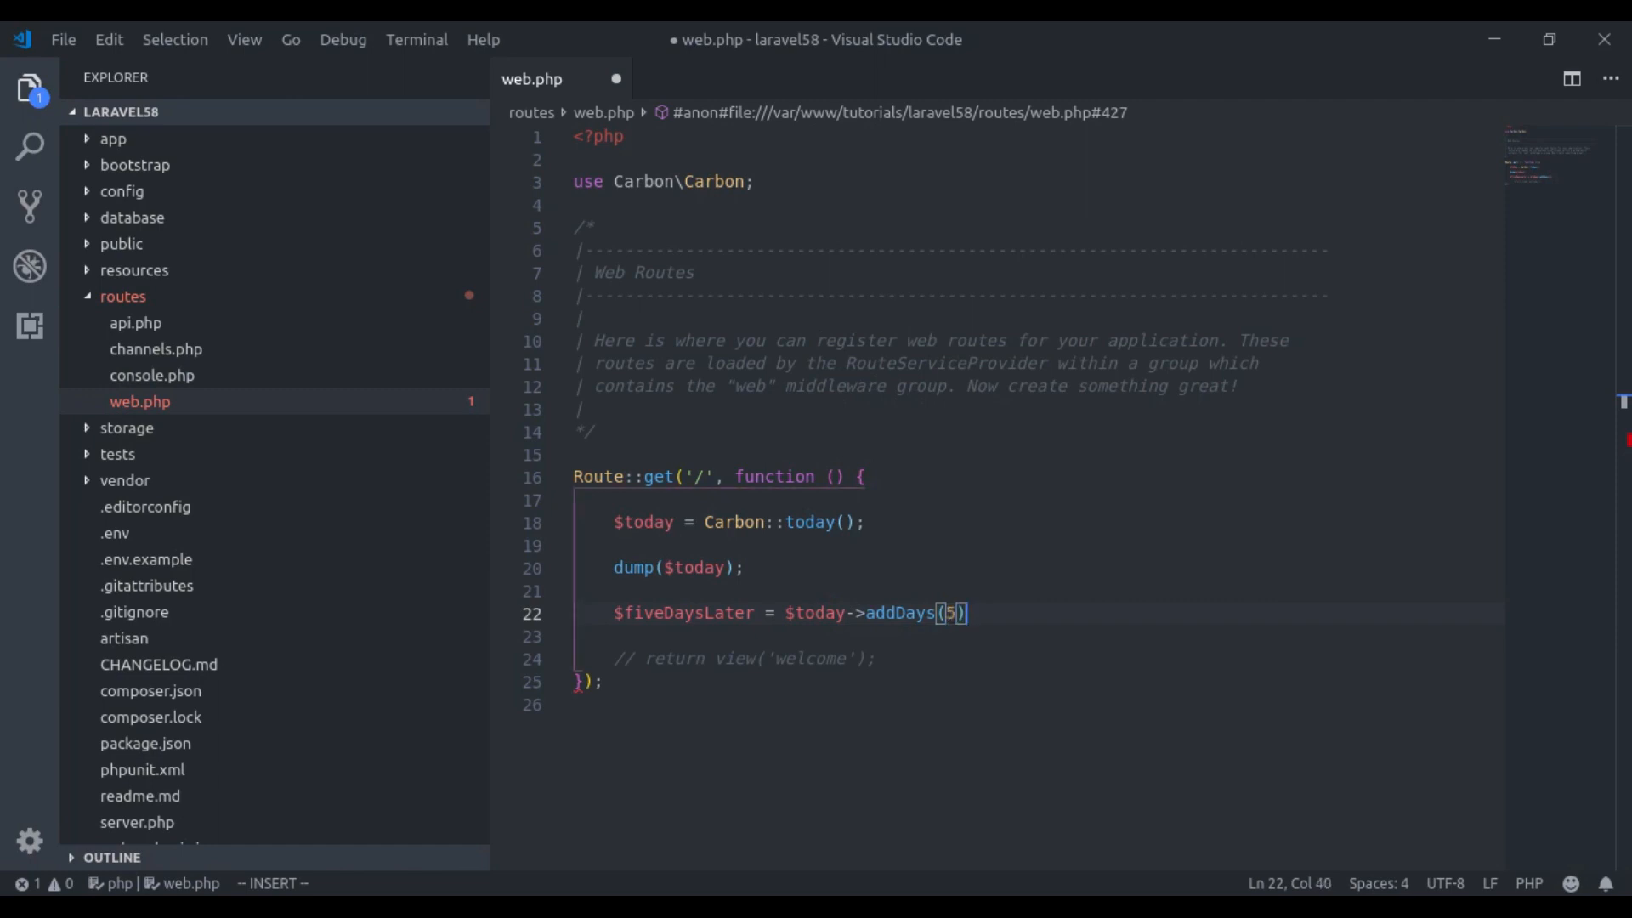
pyautogui.write('dump($fiveDaysLater);')
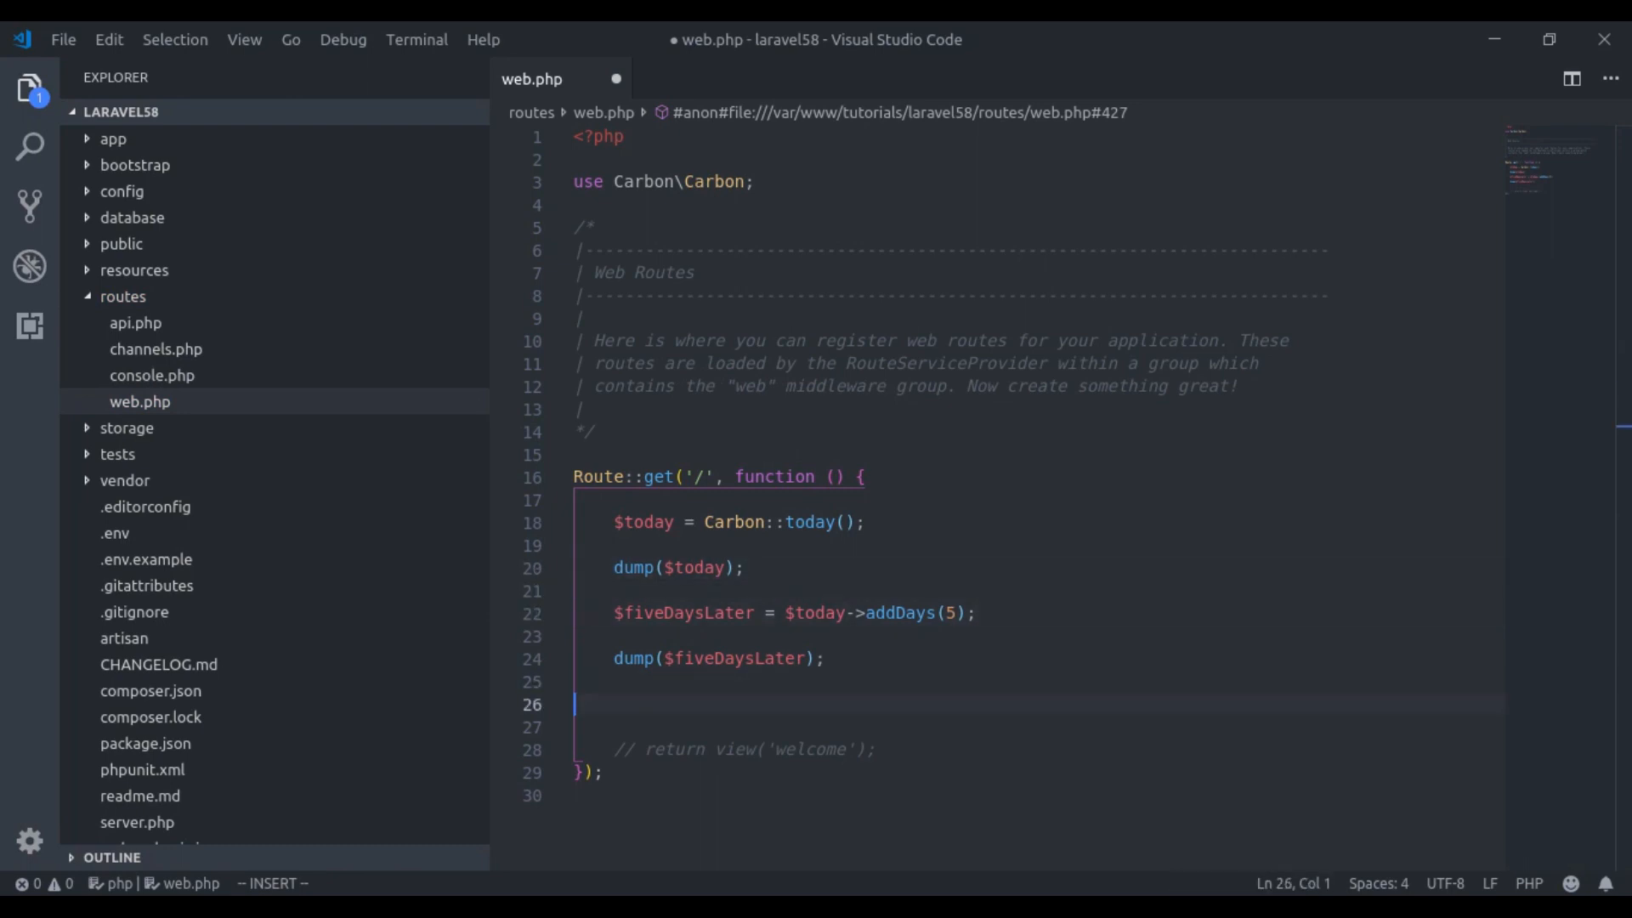
pyautogui.write('dump($today);')
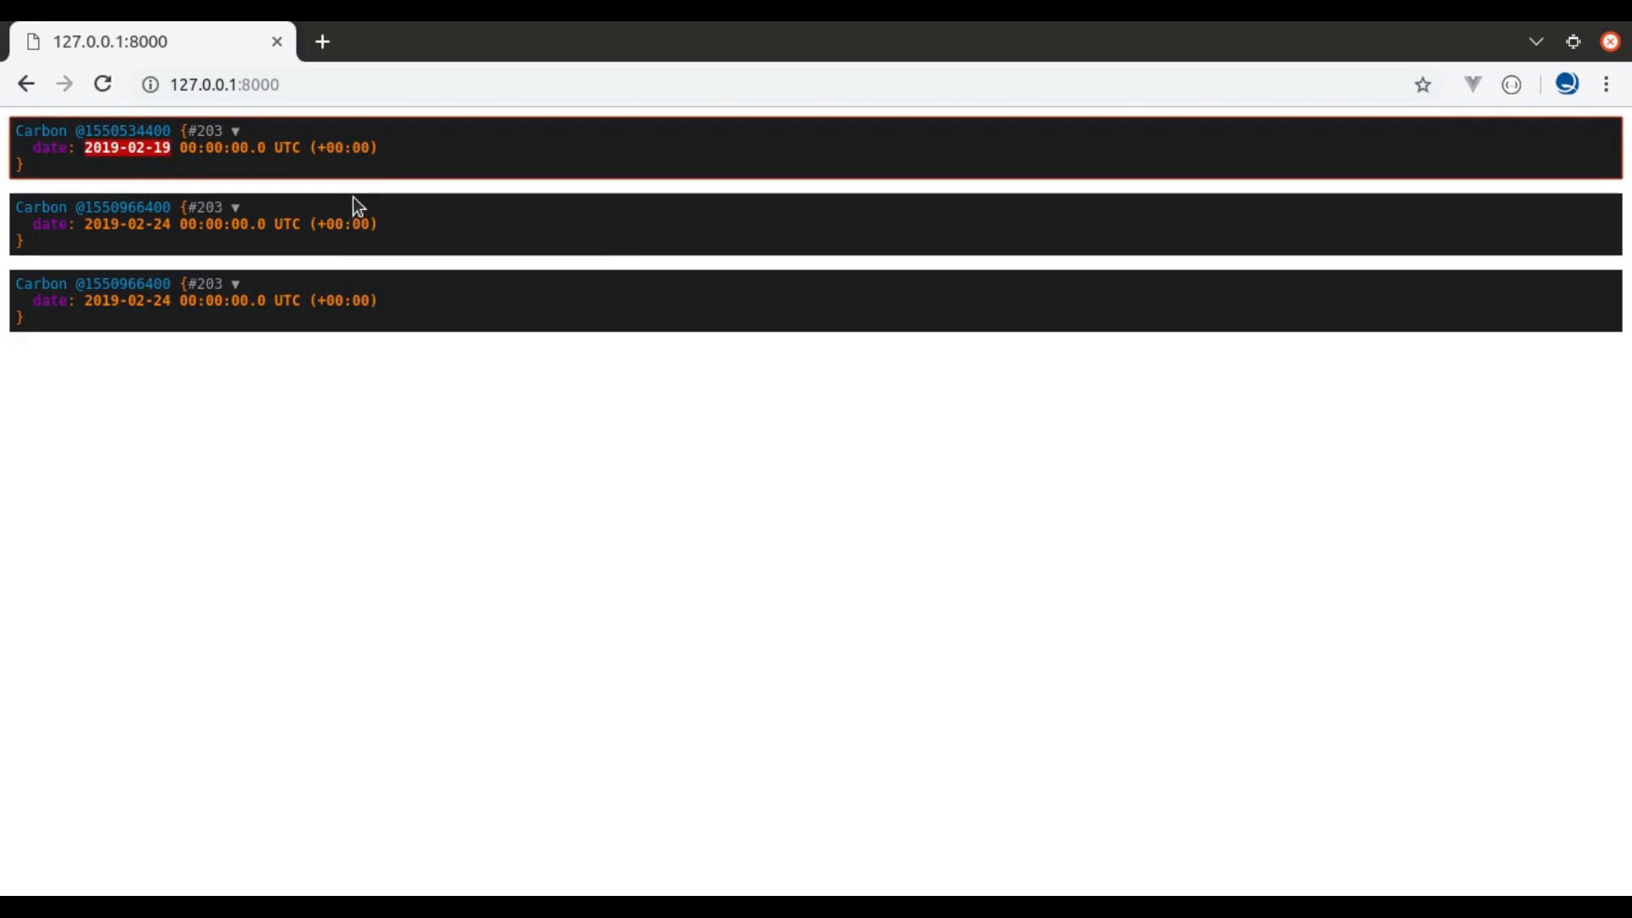
pyautogui.moveTo(15, 206)
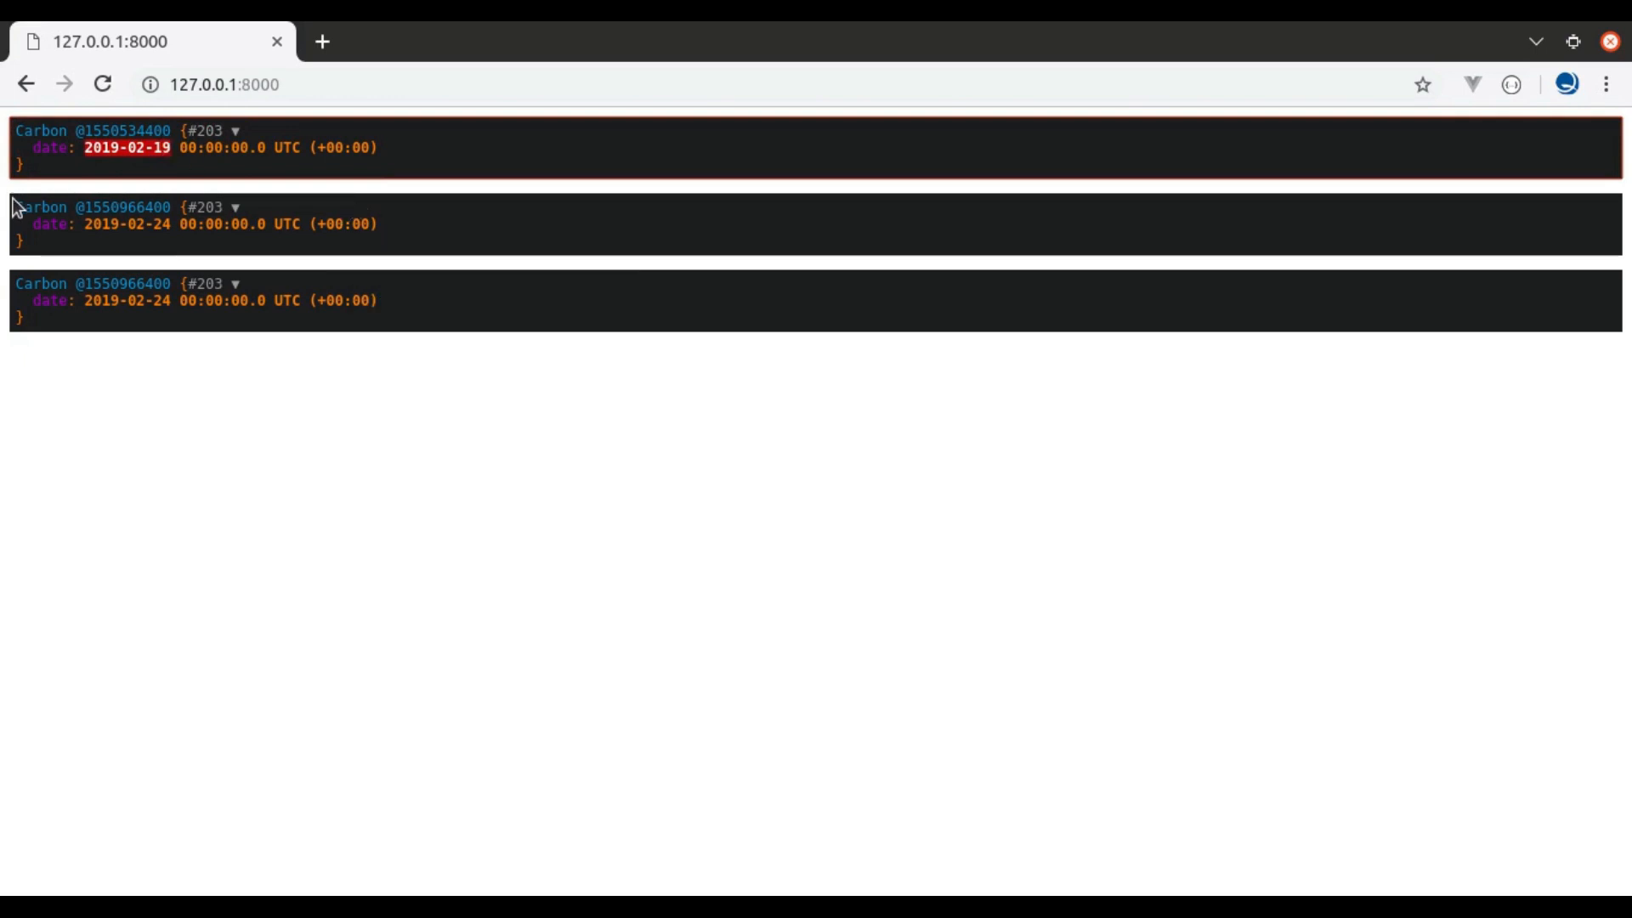
pyautogui.moveTo(122, 240)
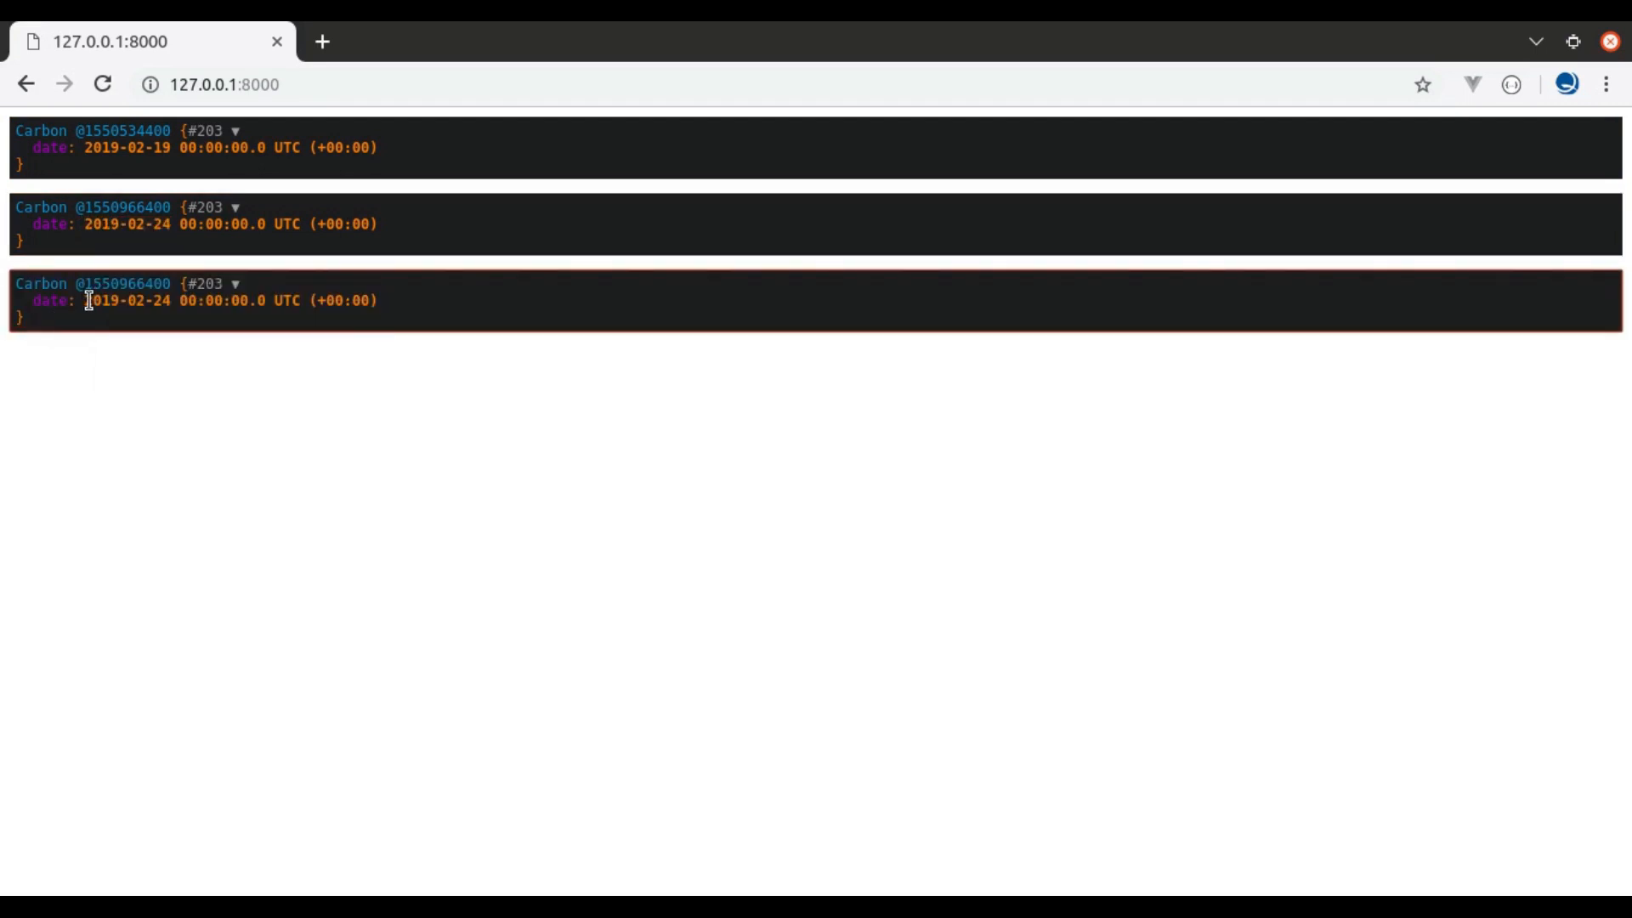
# Highlight the third dump's date, now 2019-02-24, in Chrome.
pyautogui.doubleClick(128, 300)
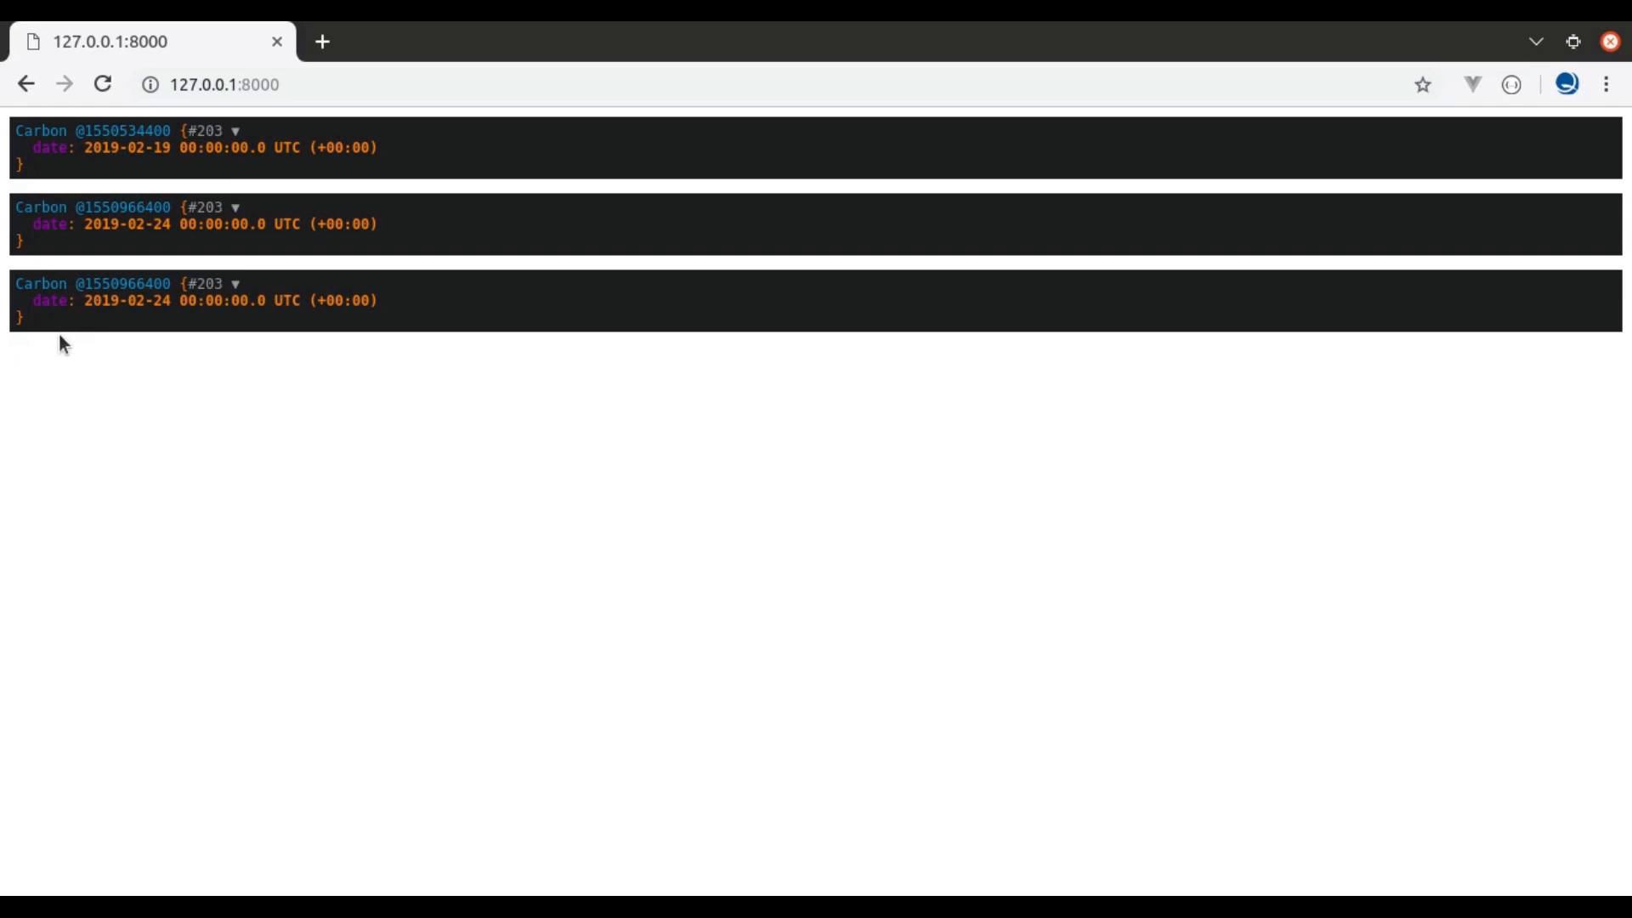
pyautogui.moveTo(72, 344)
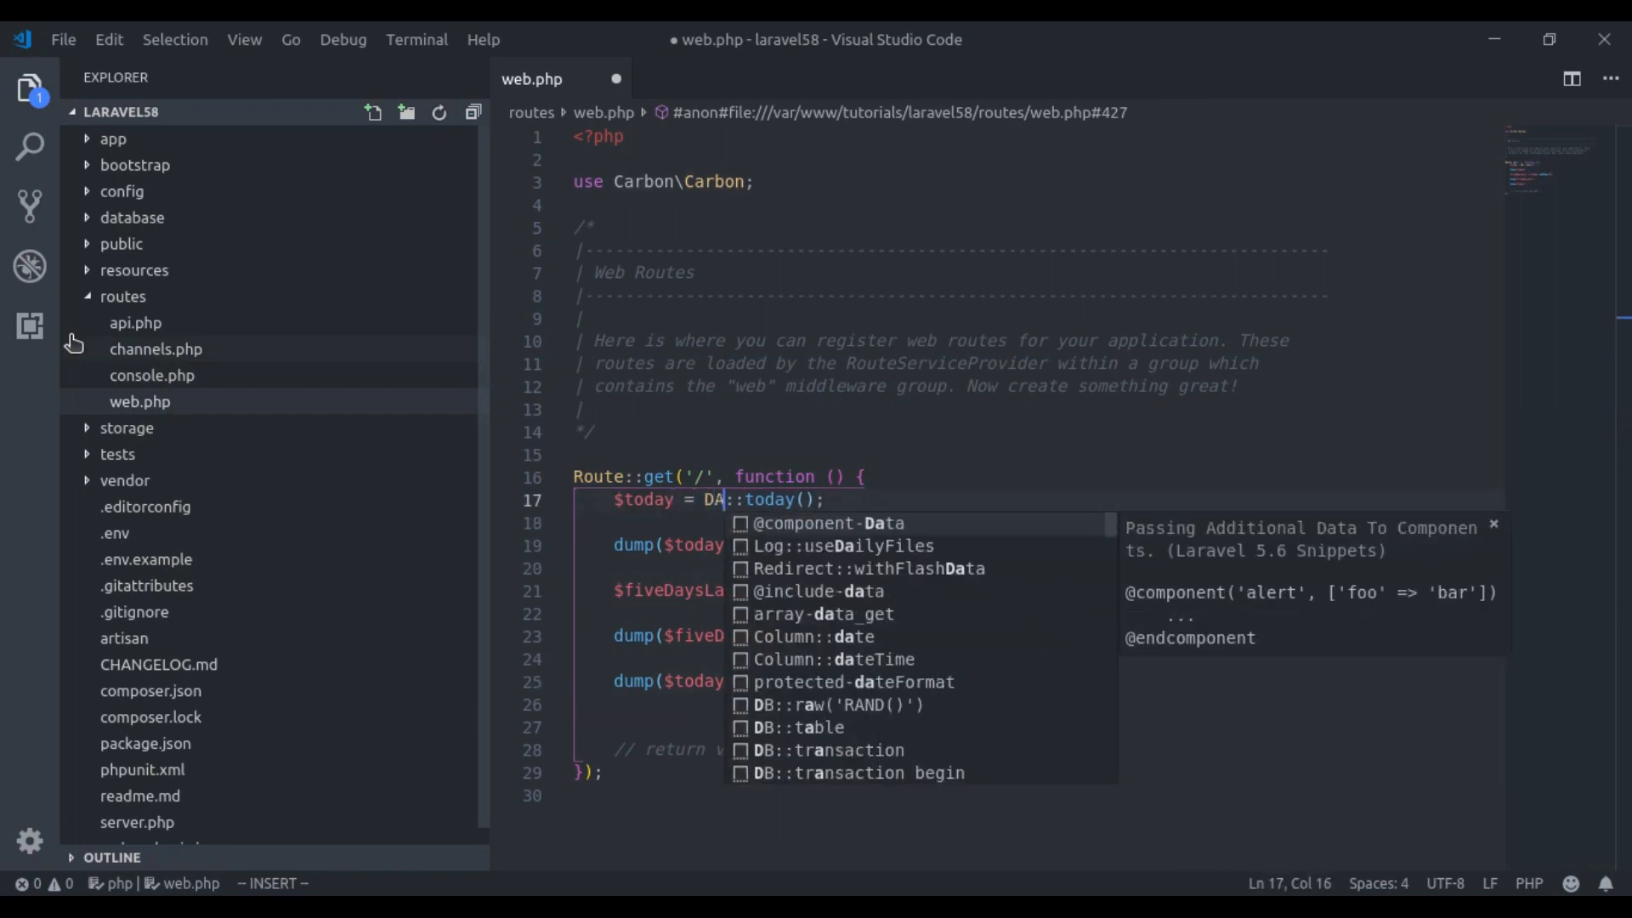
# Use the Date facade and add DateFactory::use(CarbonImmutable::class) at the route's top.
pyautogui.write('te')
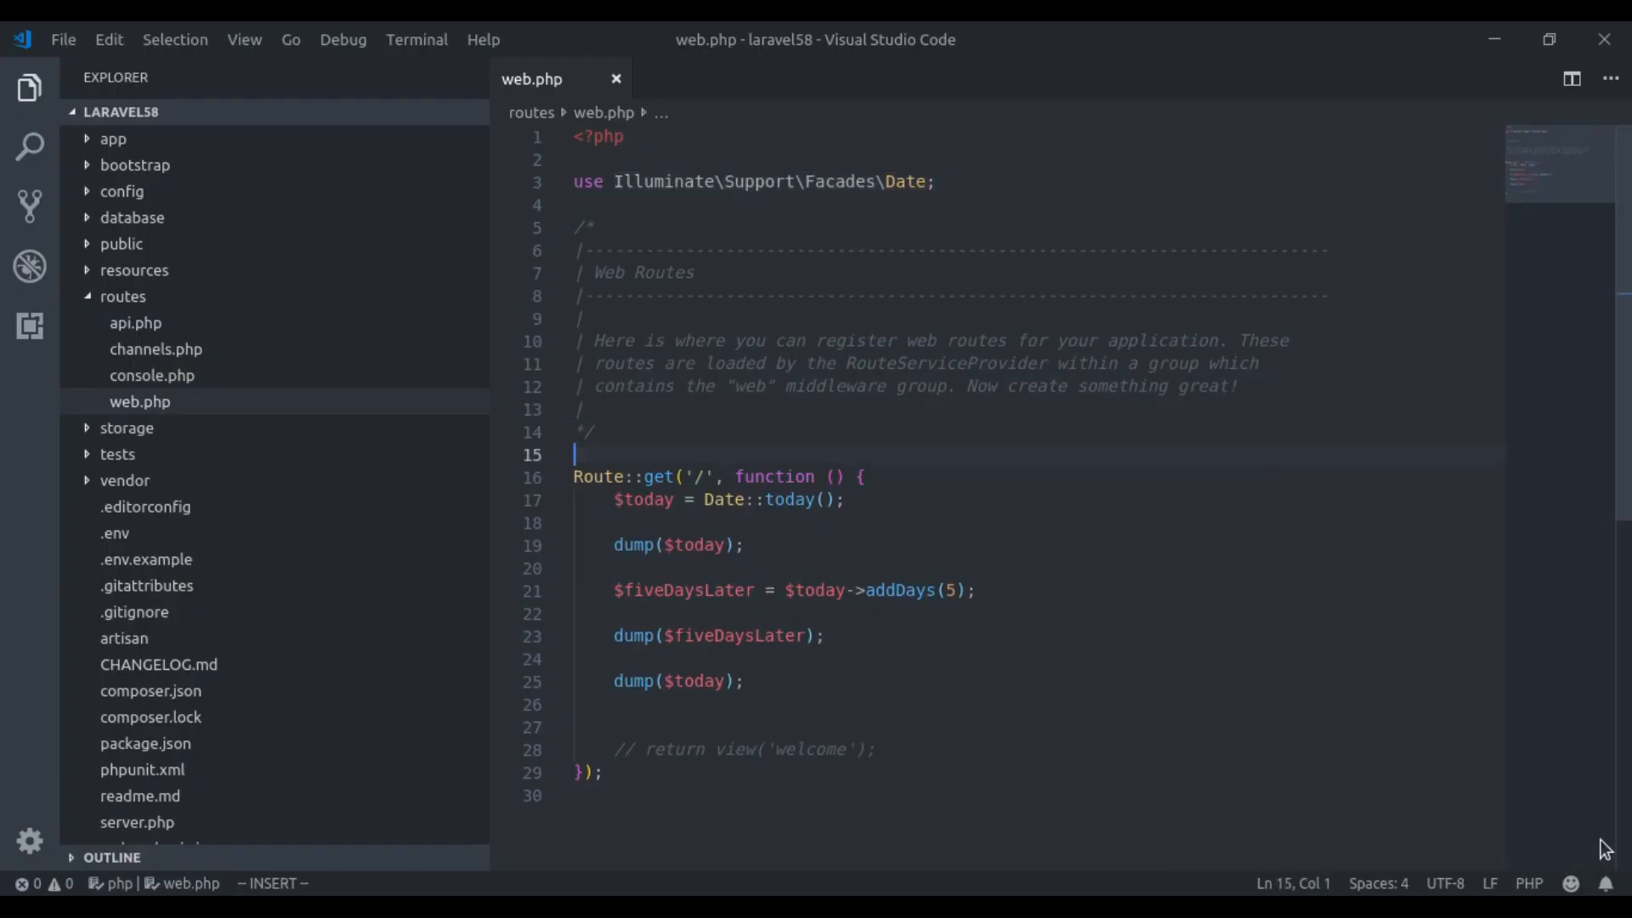
pyautogui.write('DateFactory')
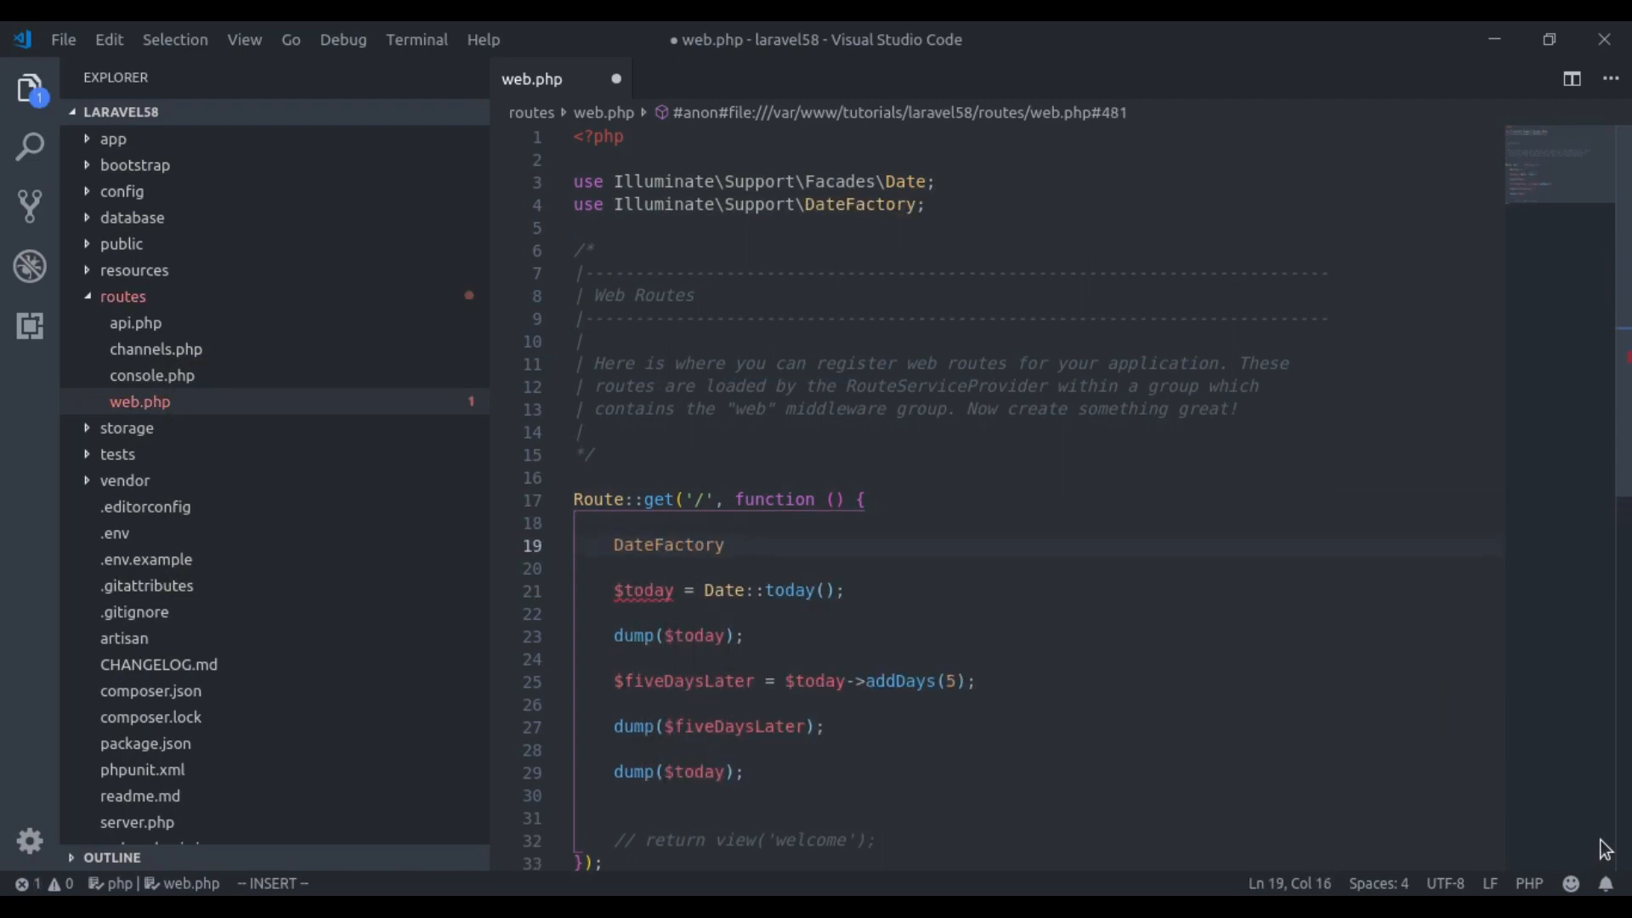
pyautogui.write('::use(c')
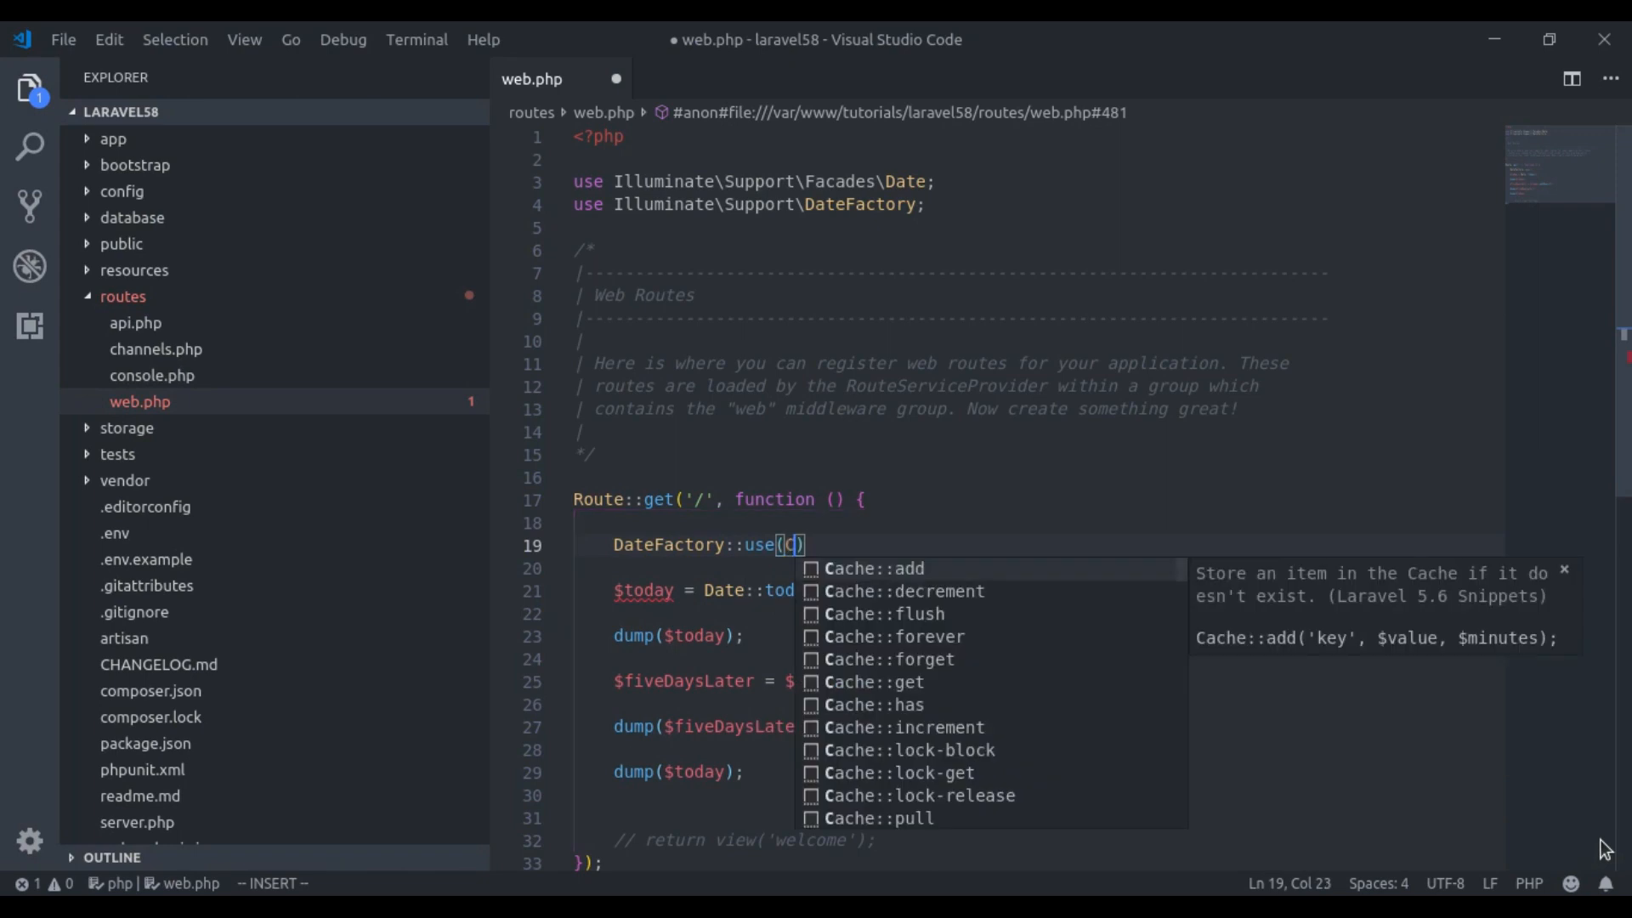
pyautogui.write('CarbonImmutable')
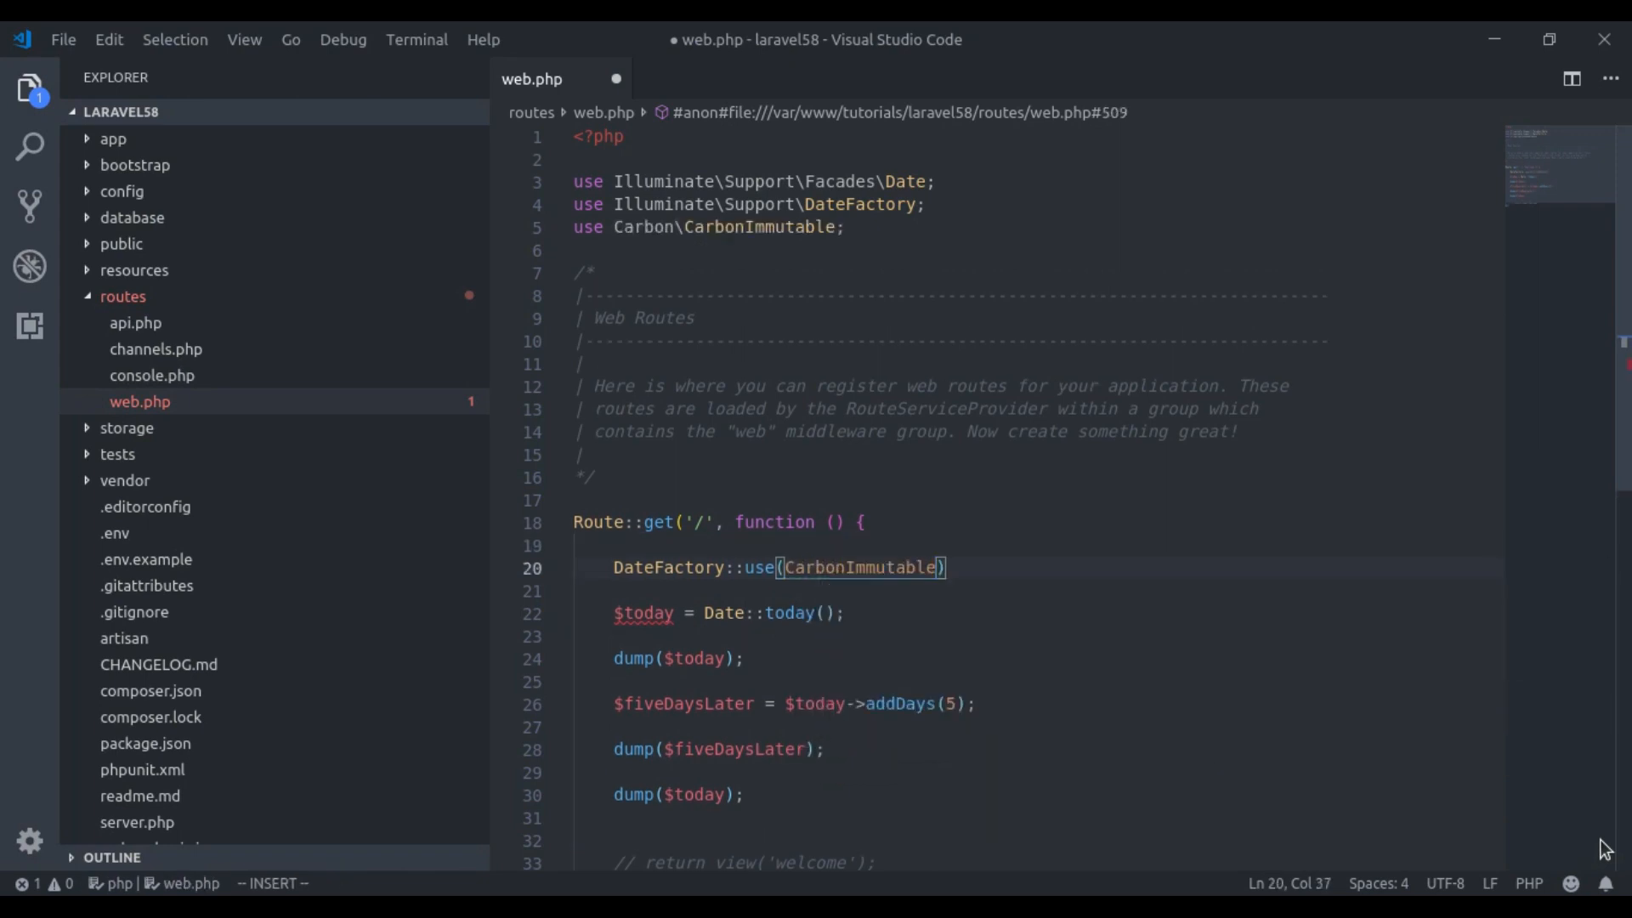
pyautogui.write('::cla')
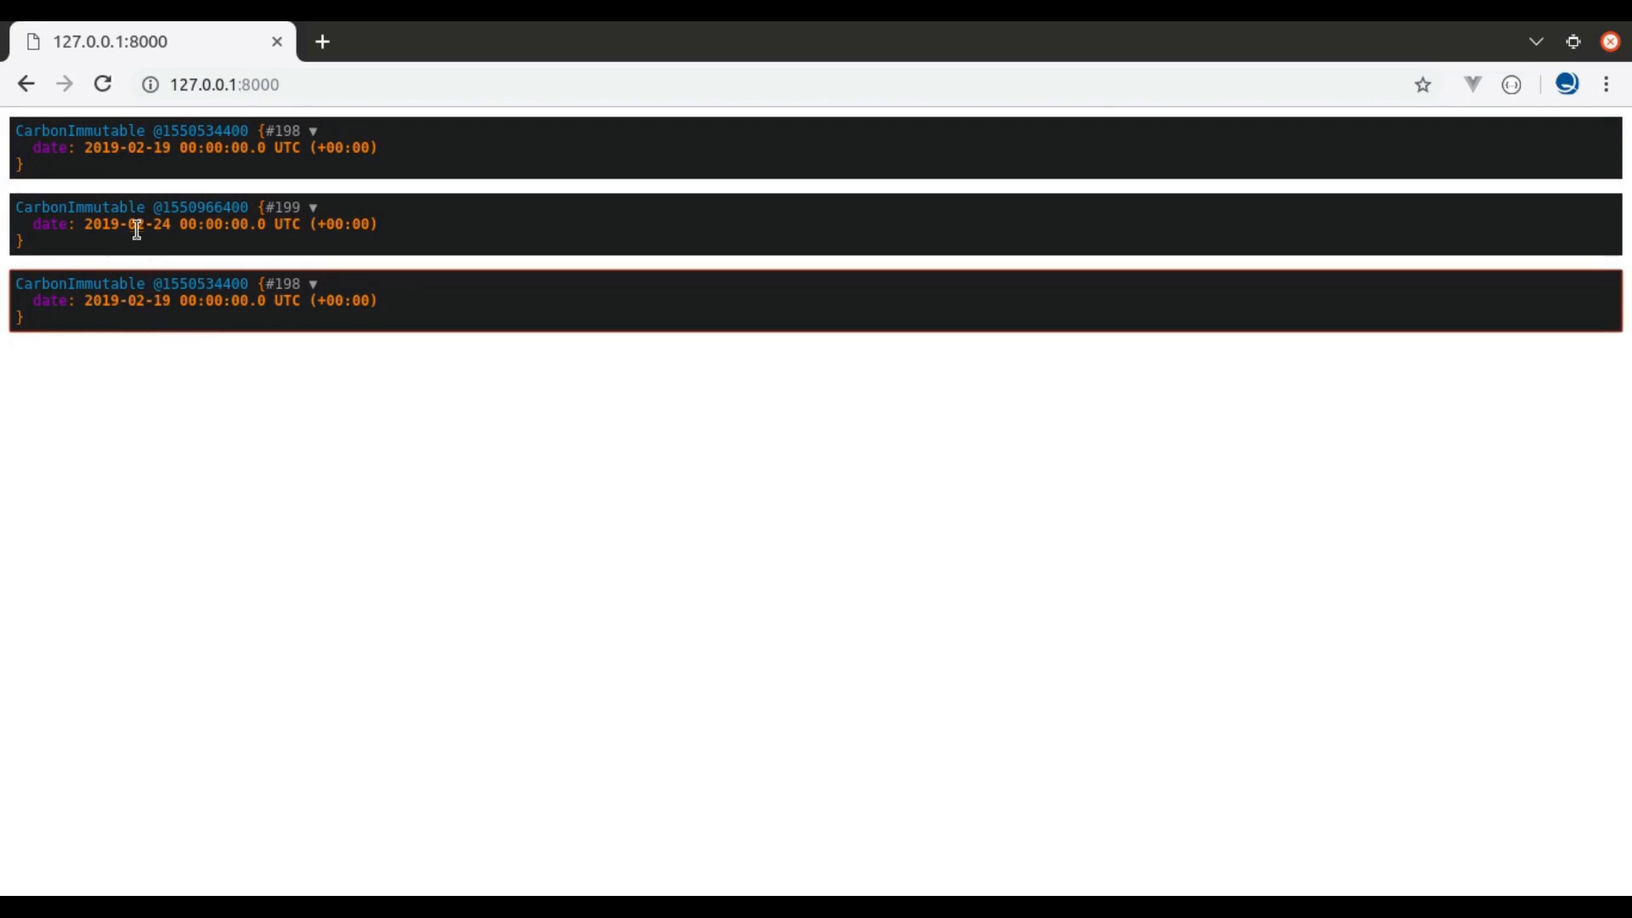
# Highlight the five-days-later CarbonImmutable date in the refreshed Chrome page.
pyautogui.doubleClick(144, 224)
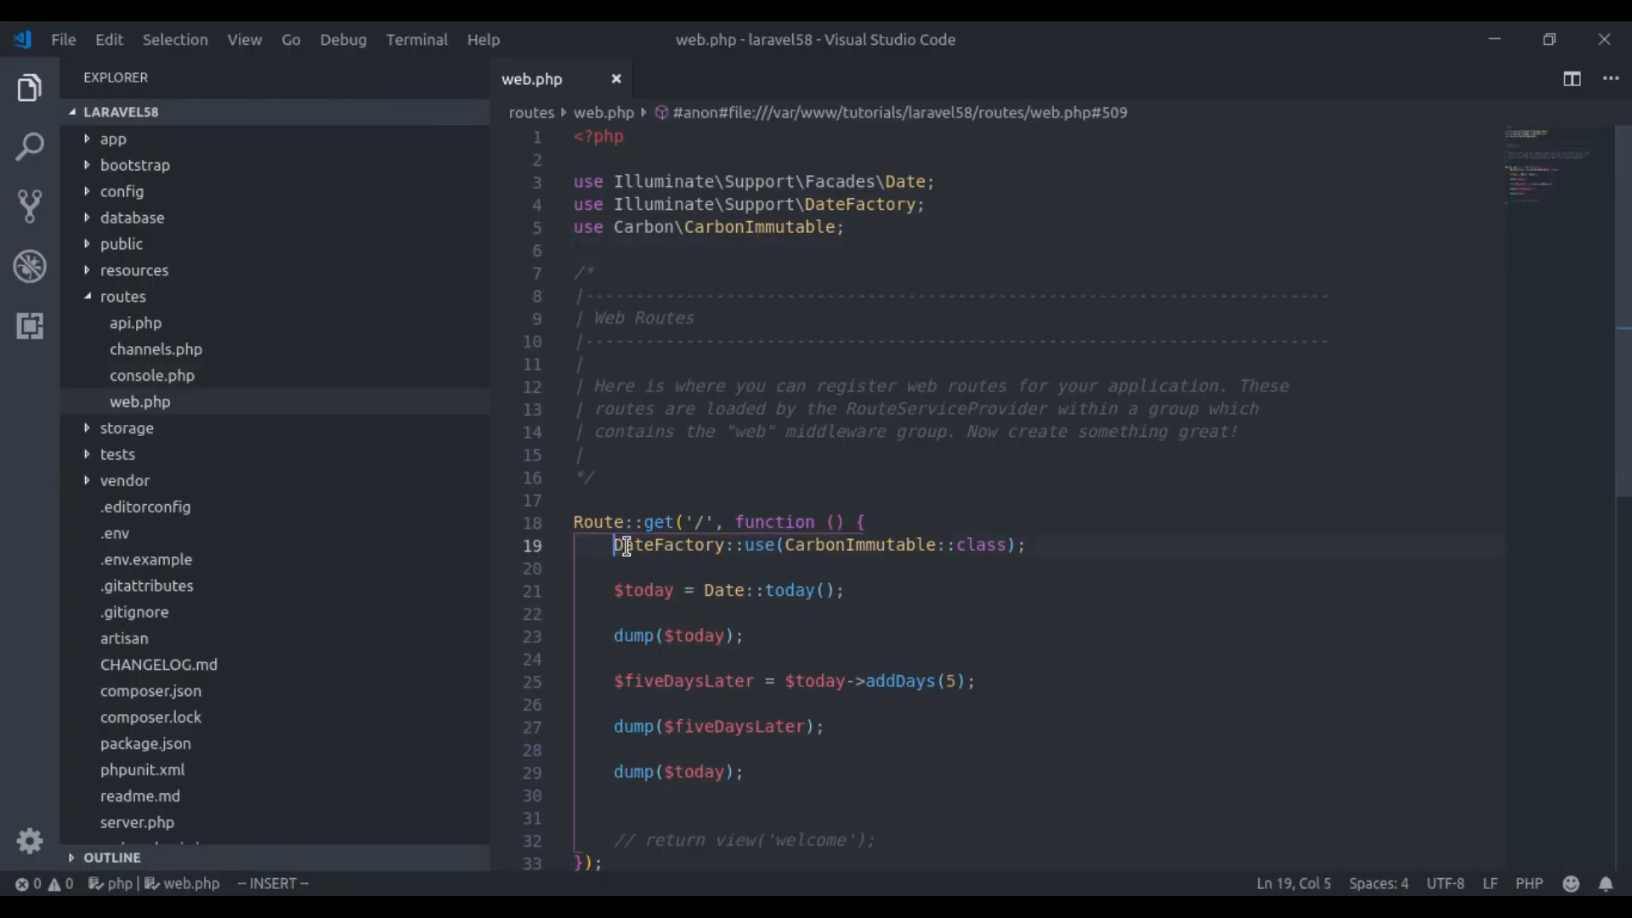
# Move DateFactory::use(CarbonImmutable::class) from web.php into AppServiceProvider.php and import its classes.
pyautogui.moveTo(612, 544); pyautogui.dragTo(1015, 545)
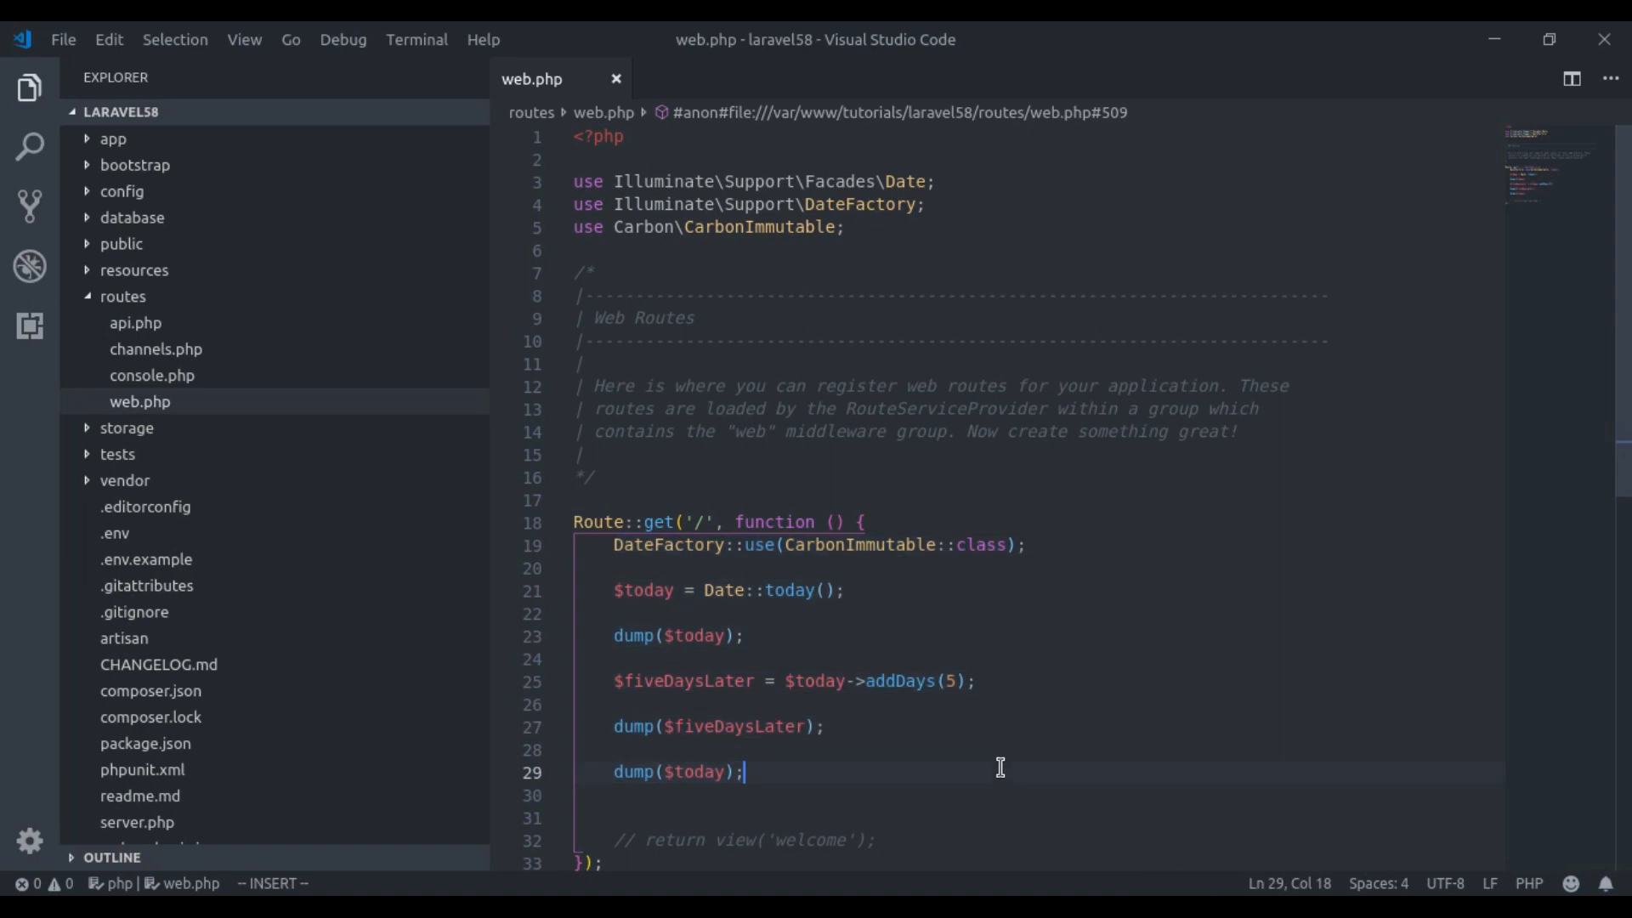
pyautogui.moveTo(1076, 542)
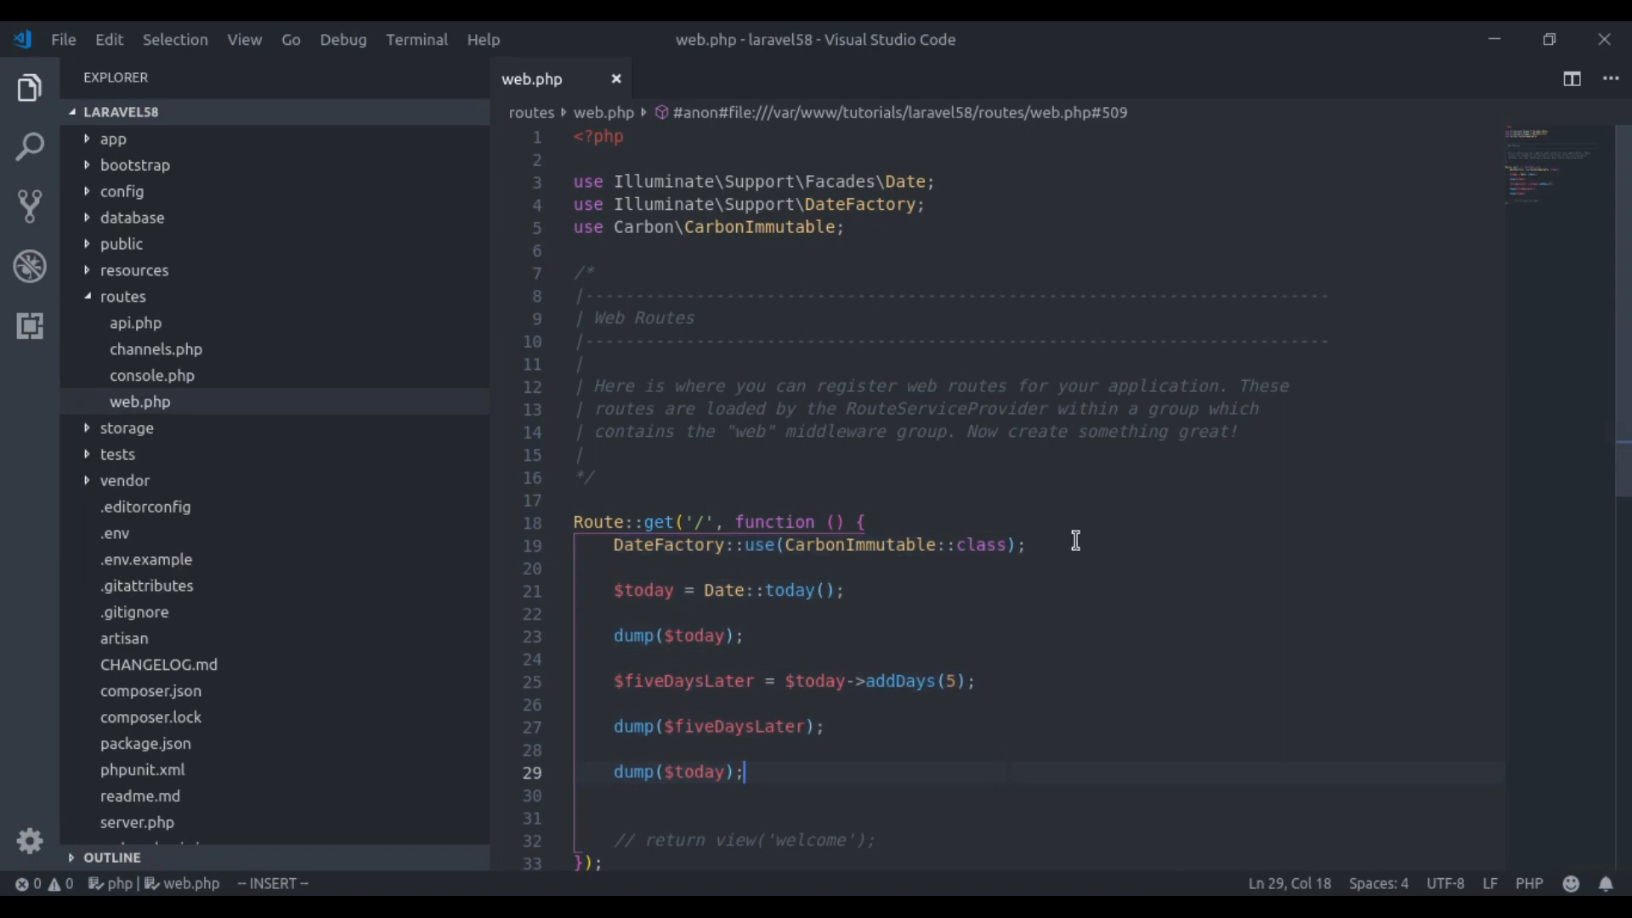
pyautogui.click(1098, 554)
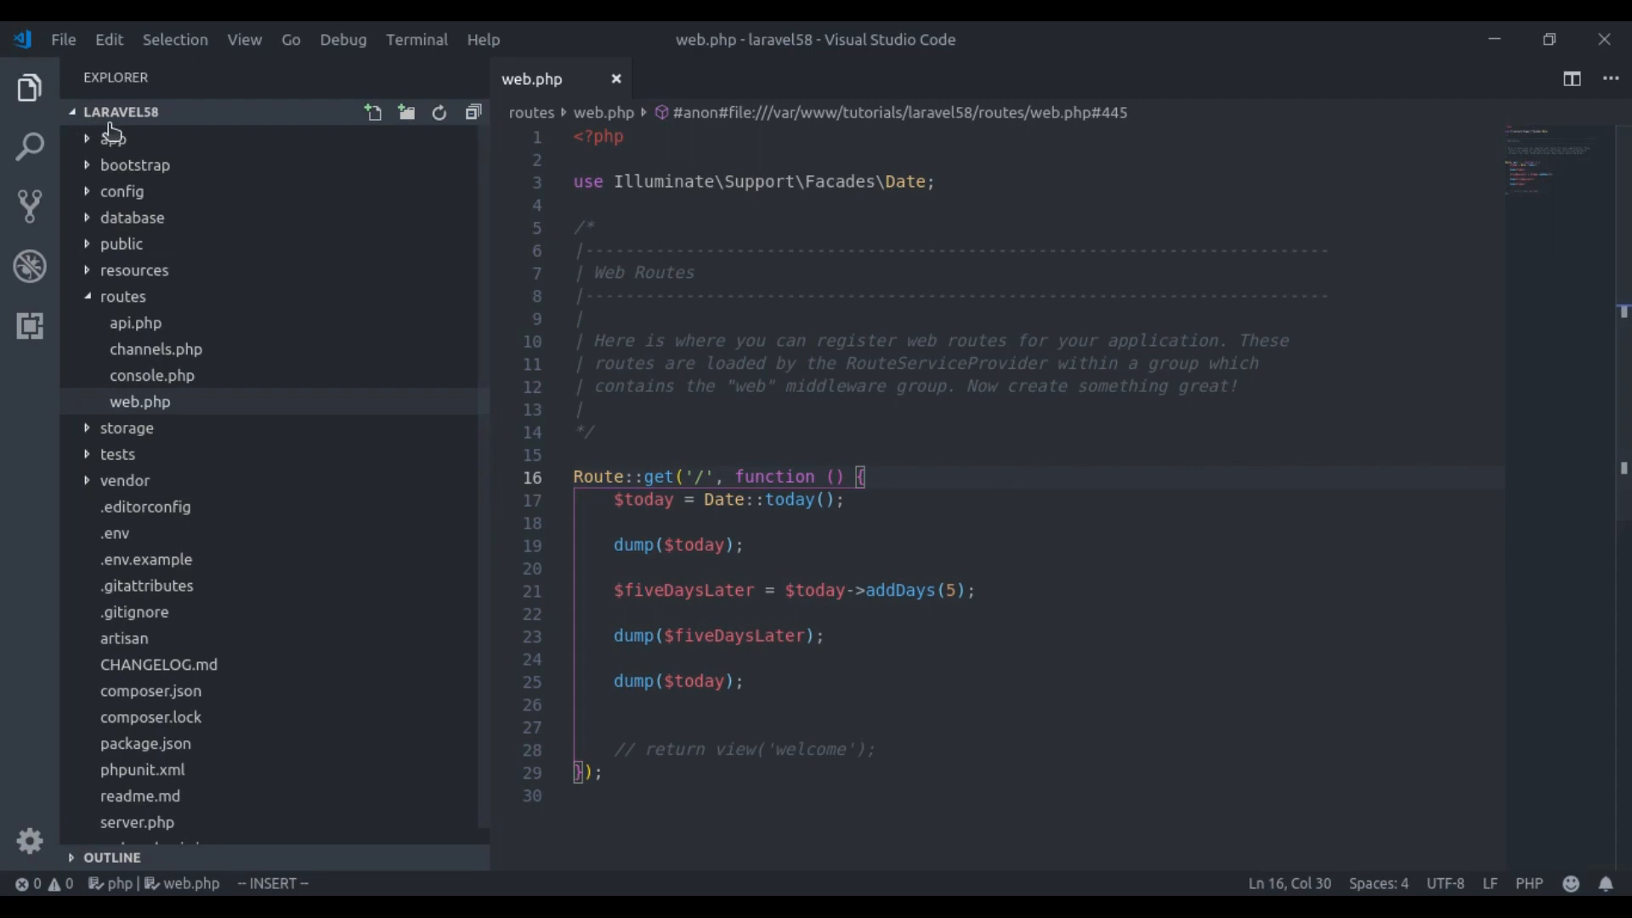
pyautogui.click(113, 134)
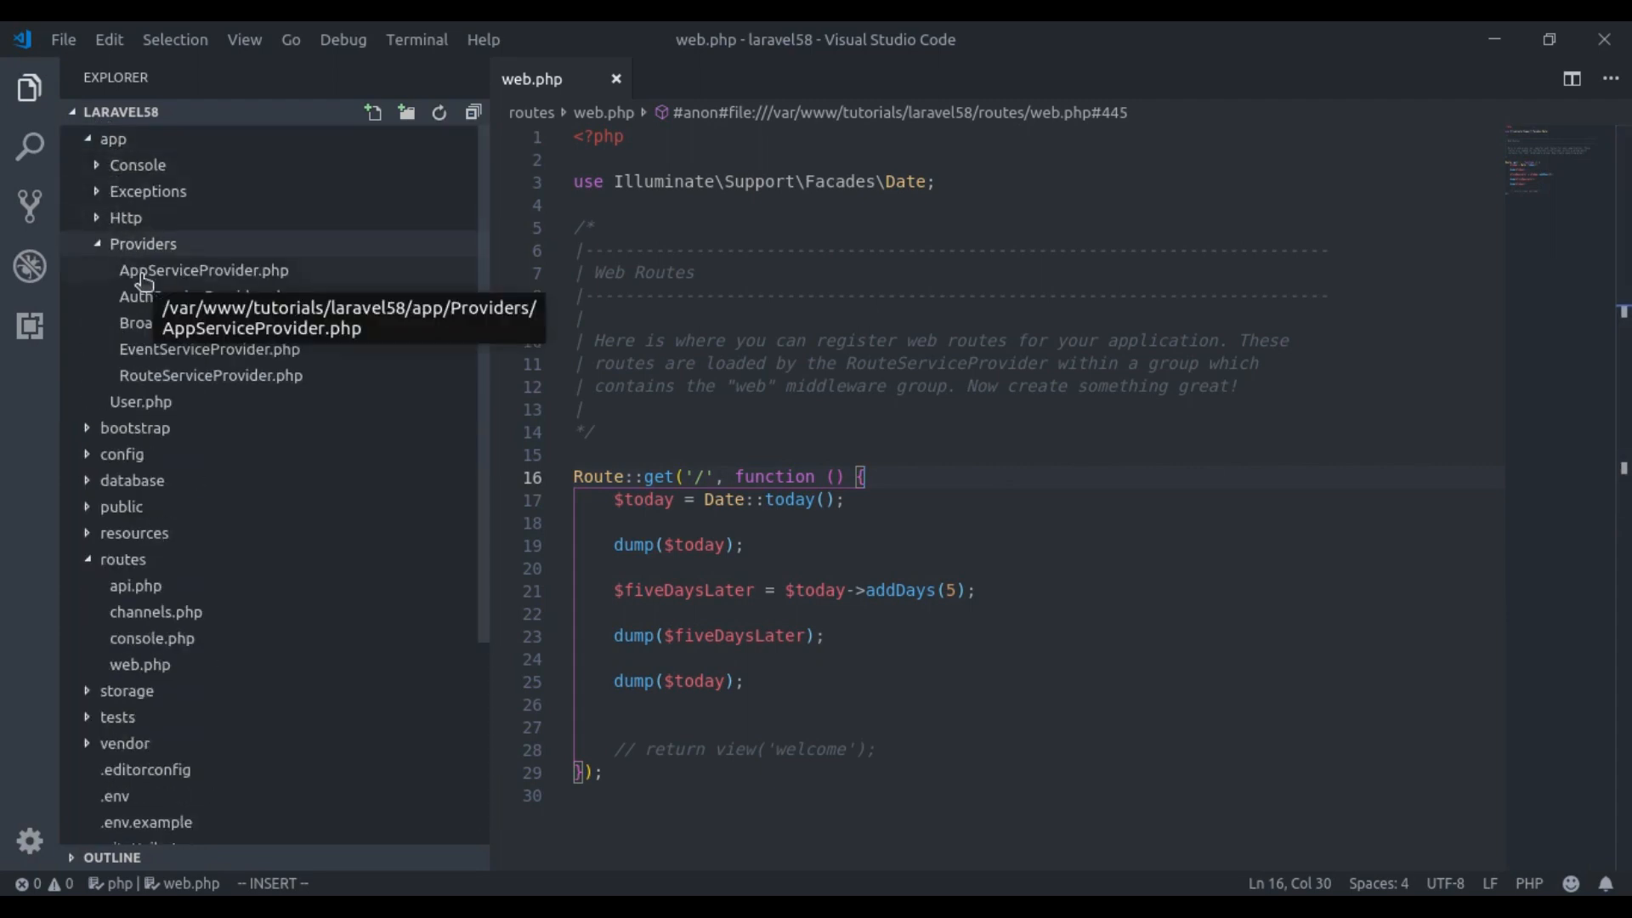
pyautogui.doubleClick(200, 271)
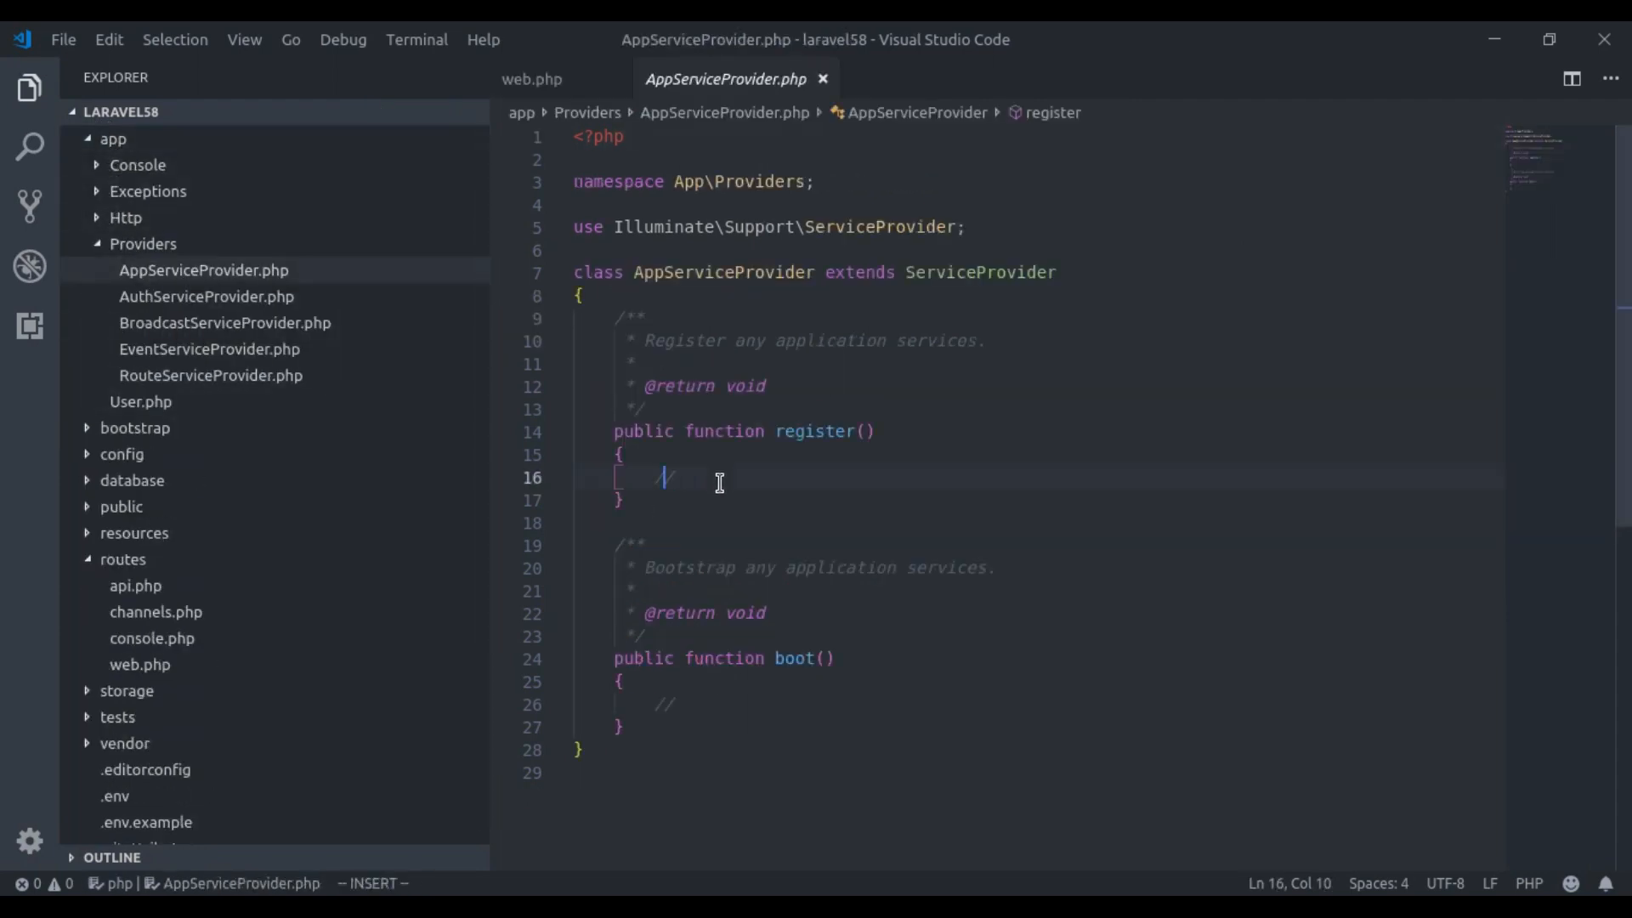
pyautogui.write('DateFactory::use(CarbonImmutable::class);')
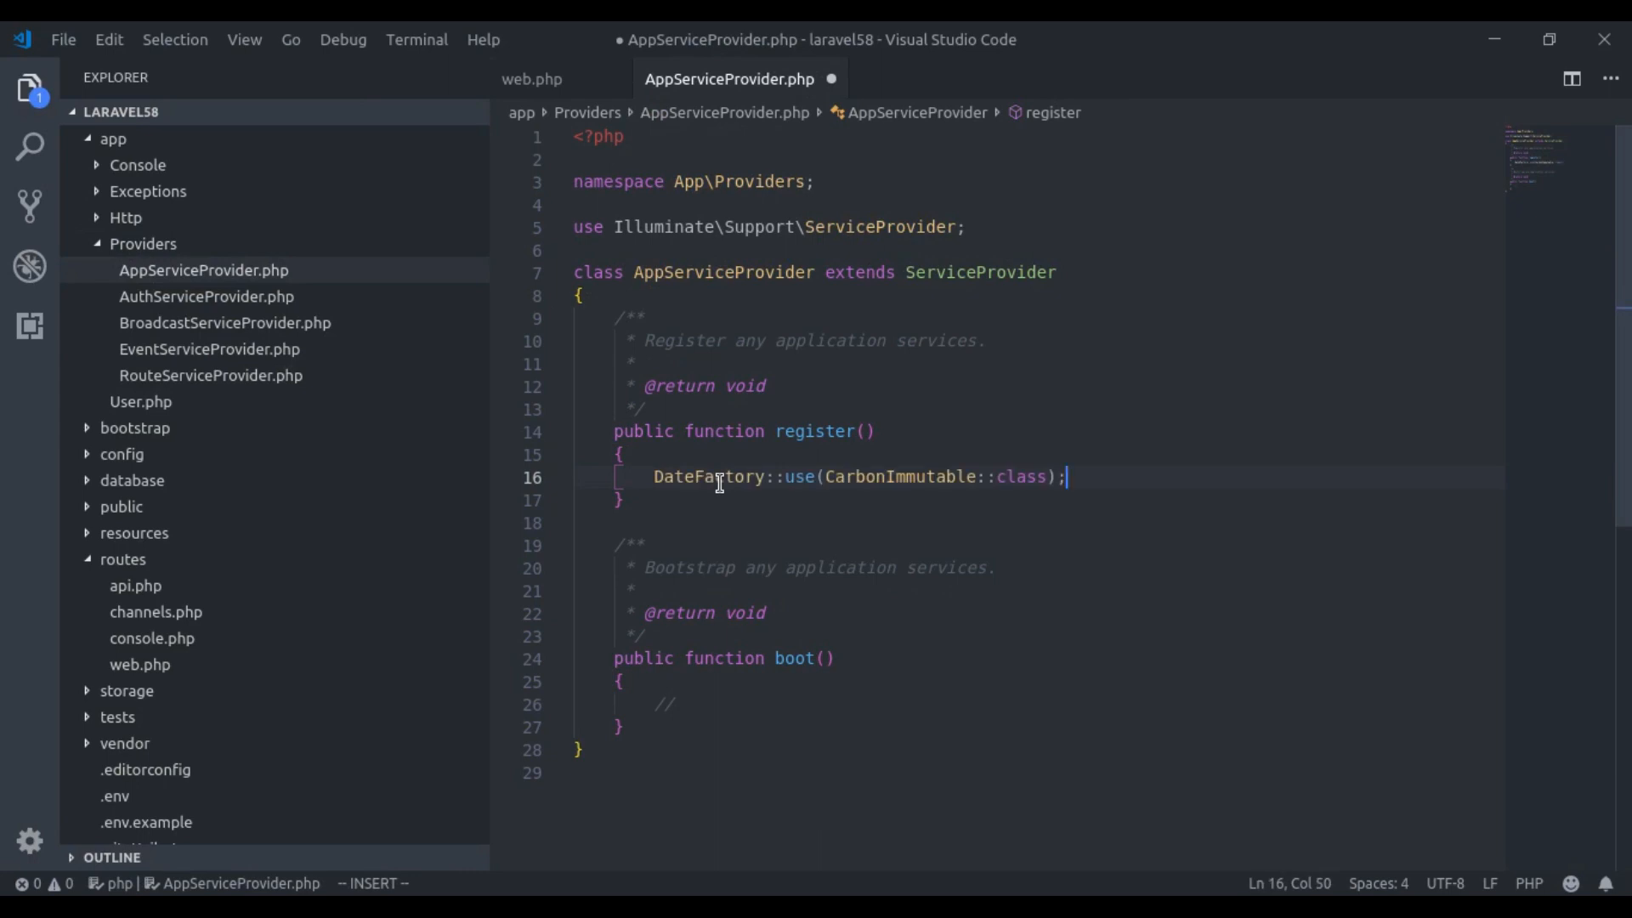
pyautogui.rightClick(717, 476)
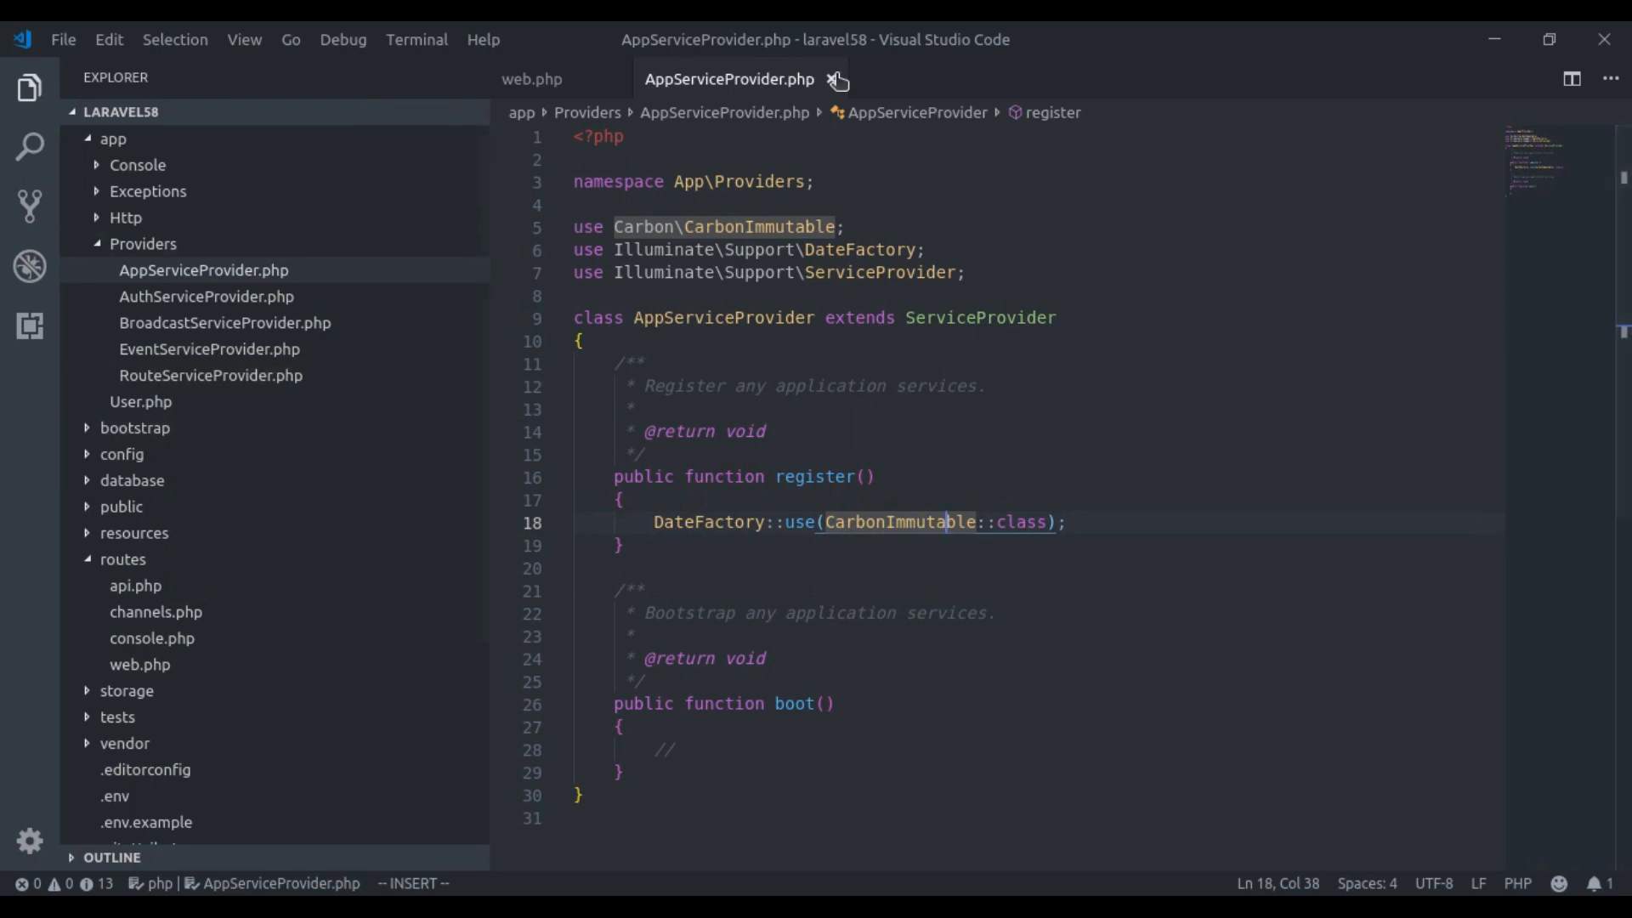
# Review web.php, then reload Chrome to confirm today stays 2019-02-19.
pyautogui.click(531, 79)
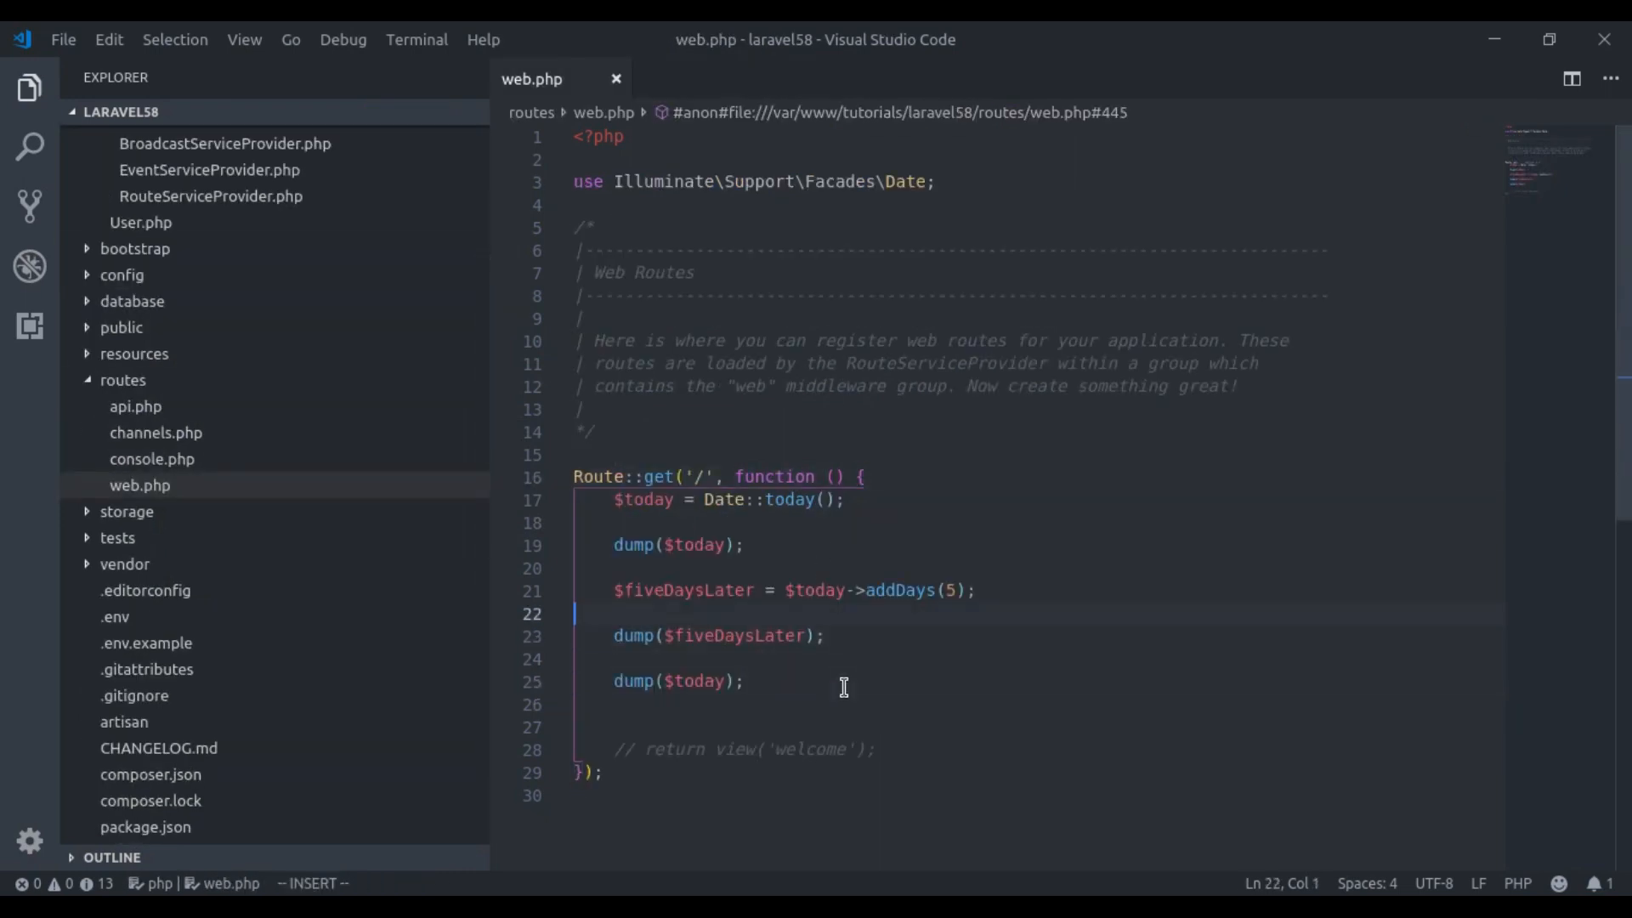
pyautogui.write('co')
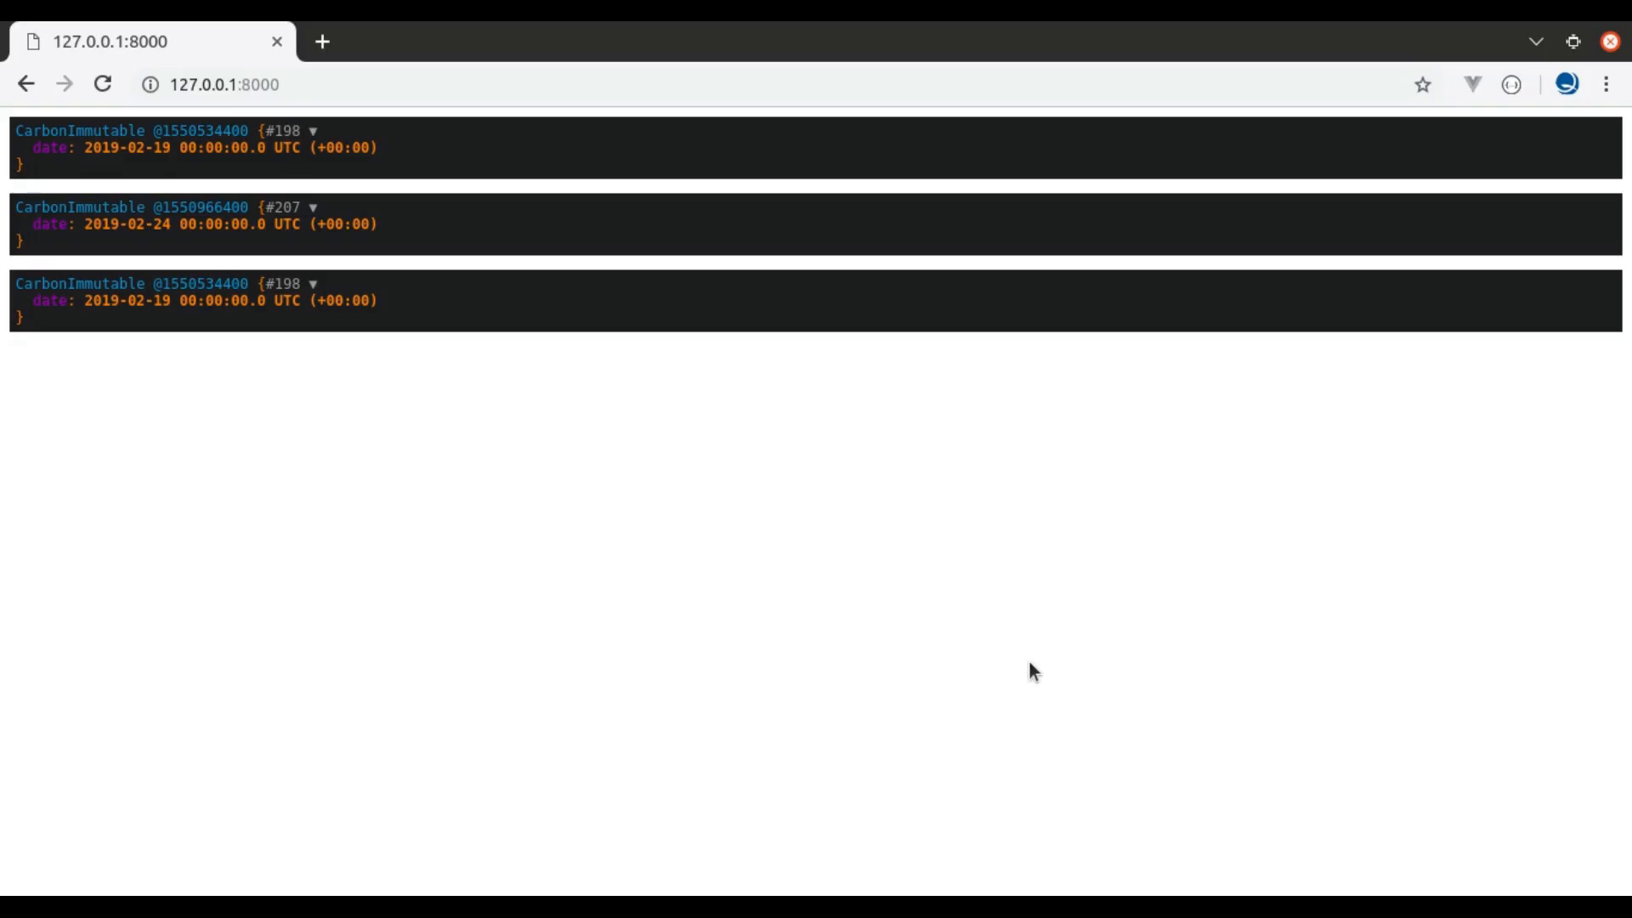
pyautogui.click(102, 84)
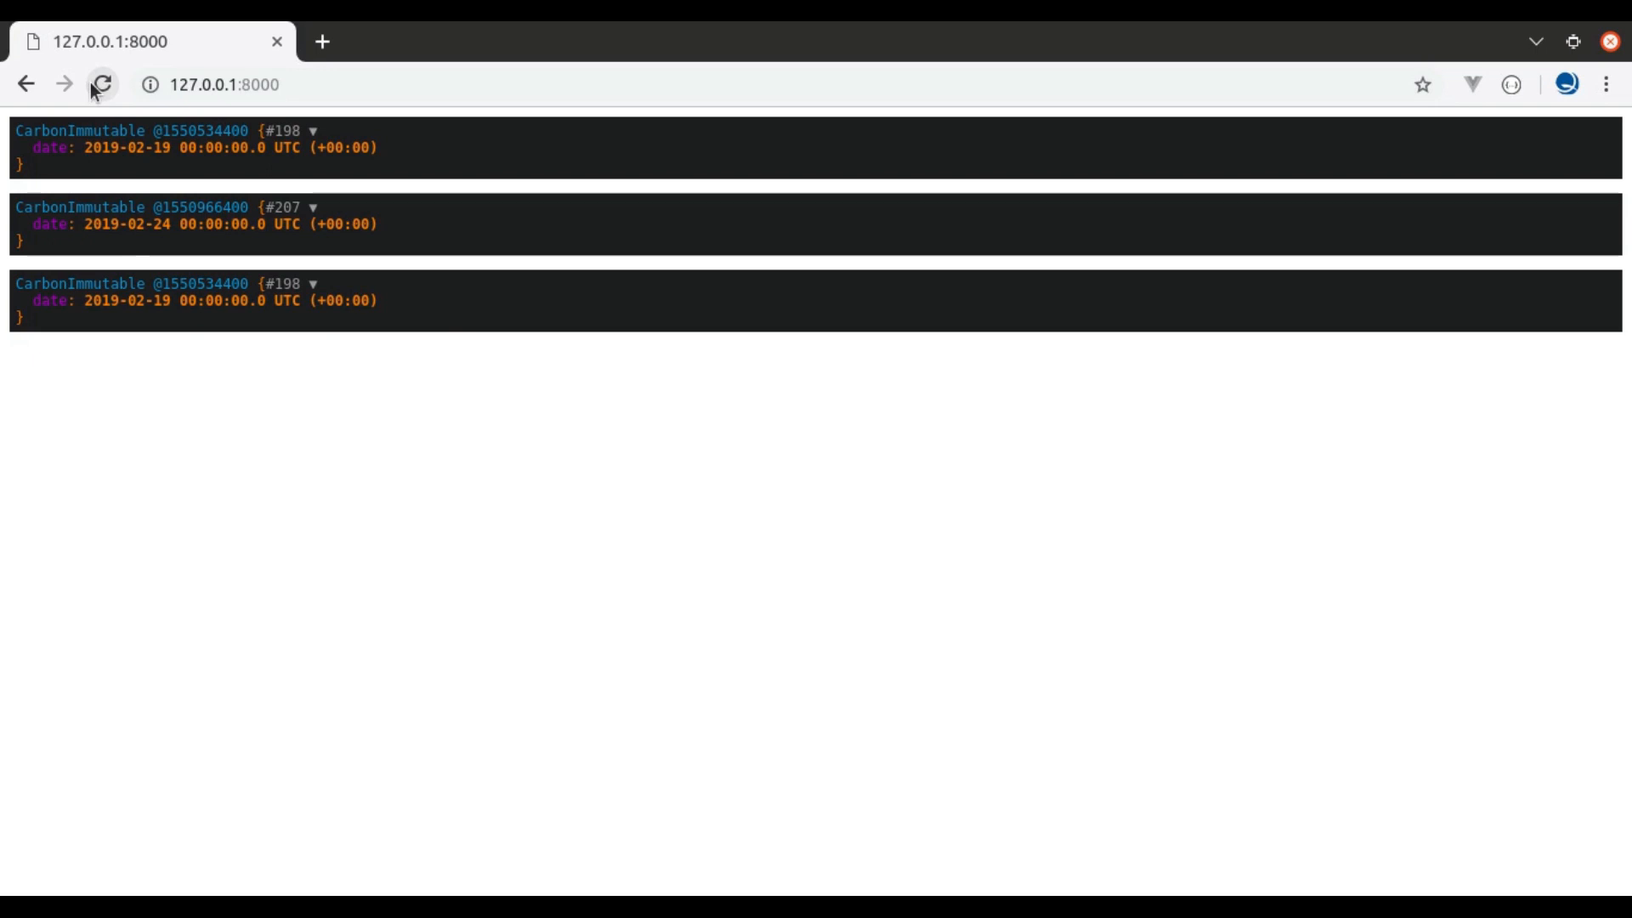
pyautogui.moveTo(632, 491)
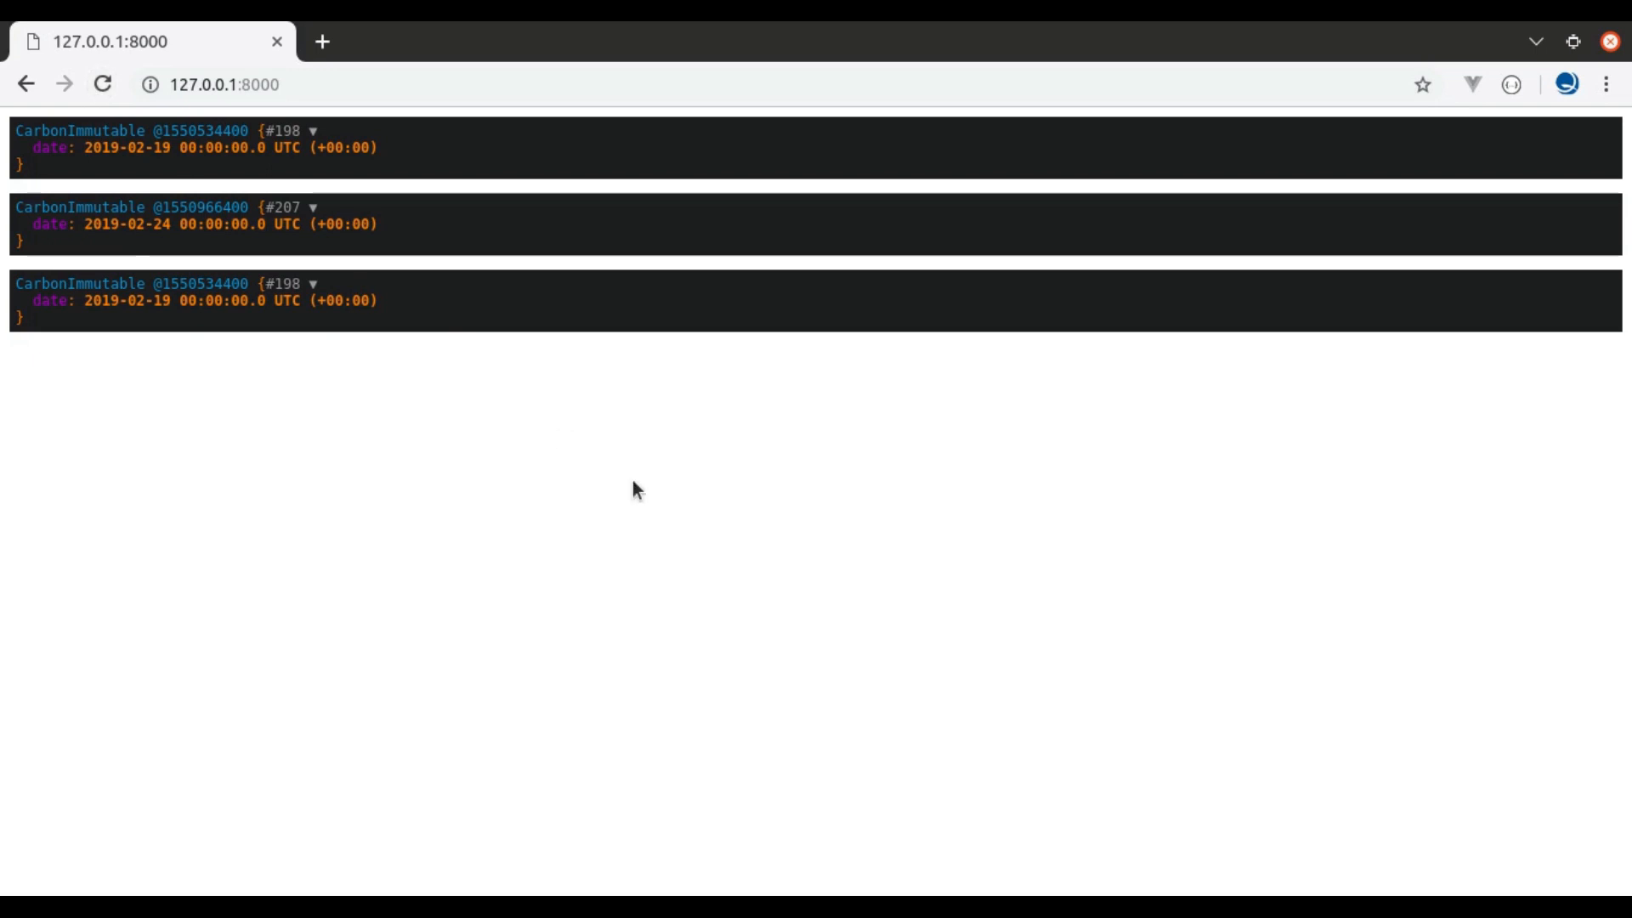